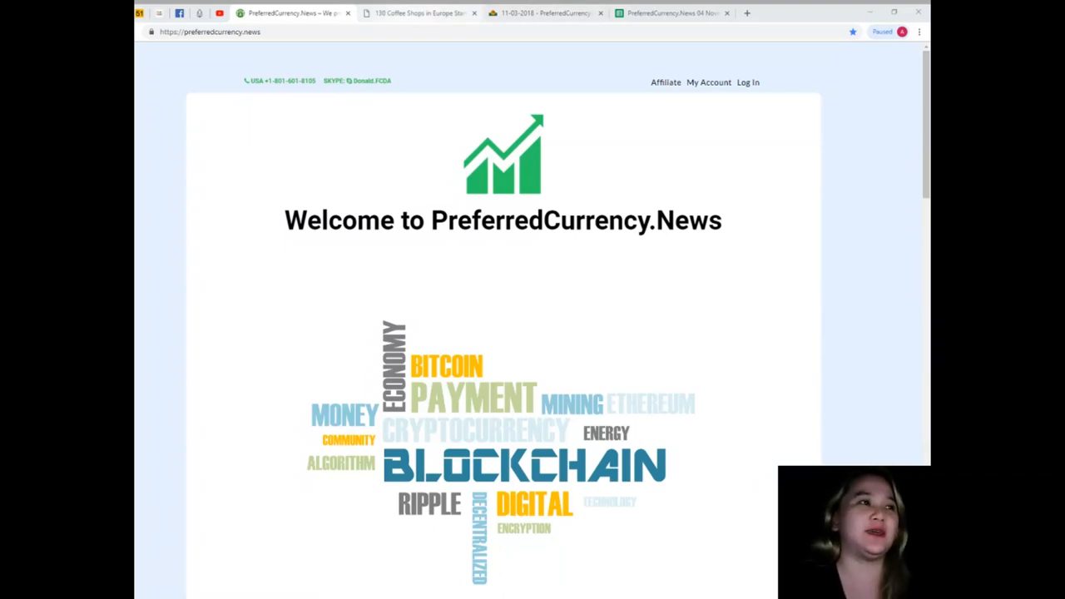
# - Switch to the PCN.Today '130 Coffee Shops in Europe' article and scroll into its body text
pyautogui.click(420, 13)
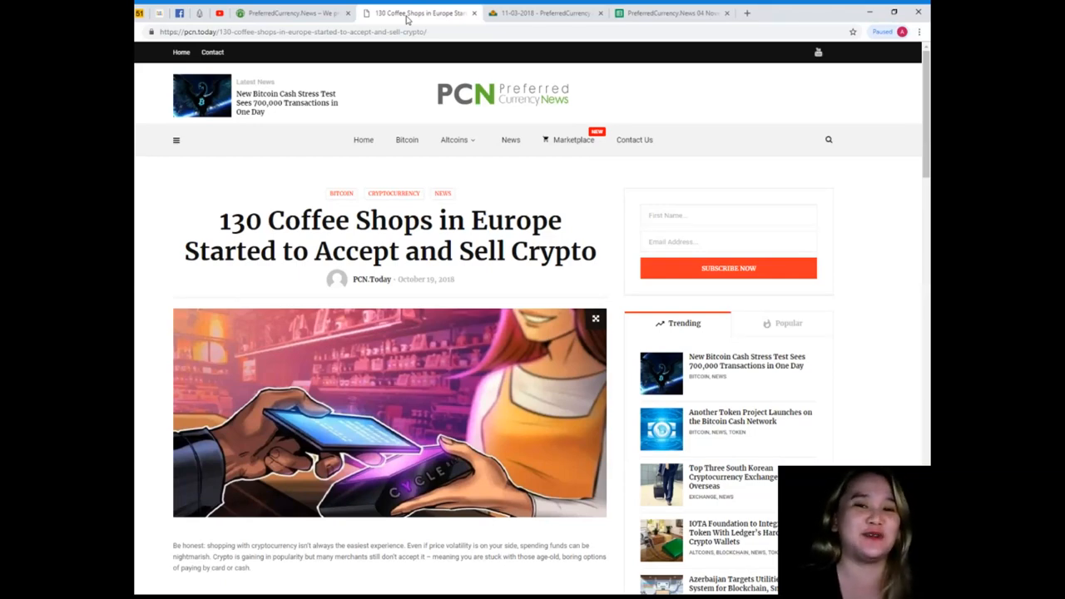
pyautogui.moveTo(384, 110)
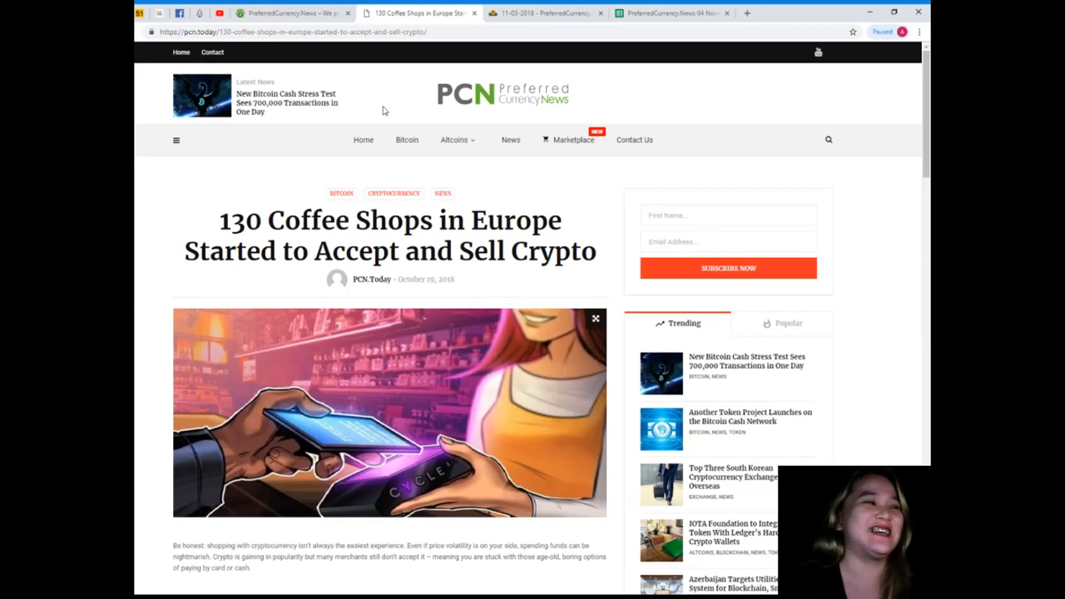
pyautogui.scroll(-3)
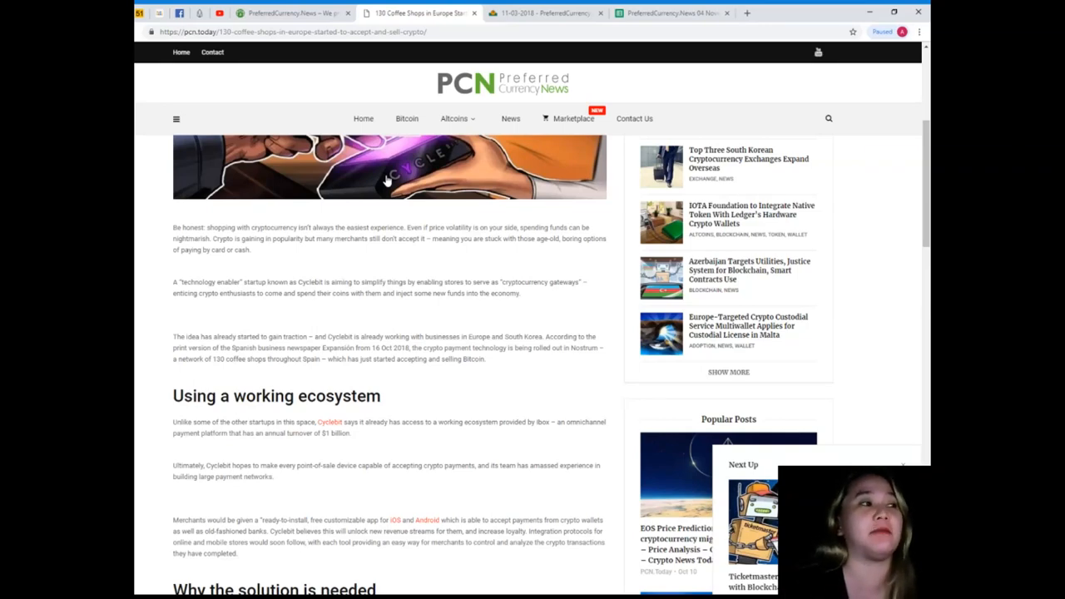
pyautogui.scroll(-3)
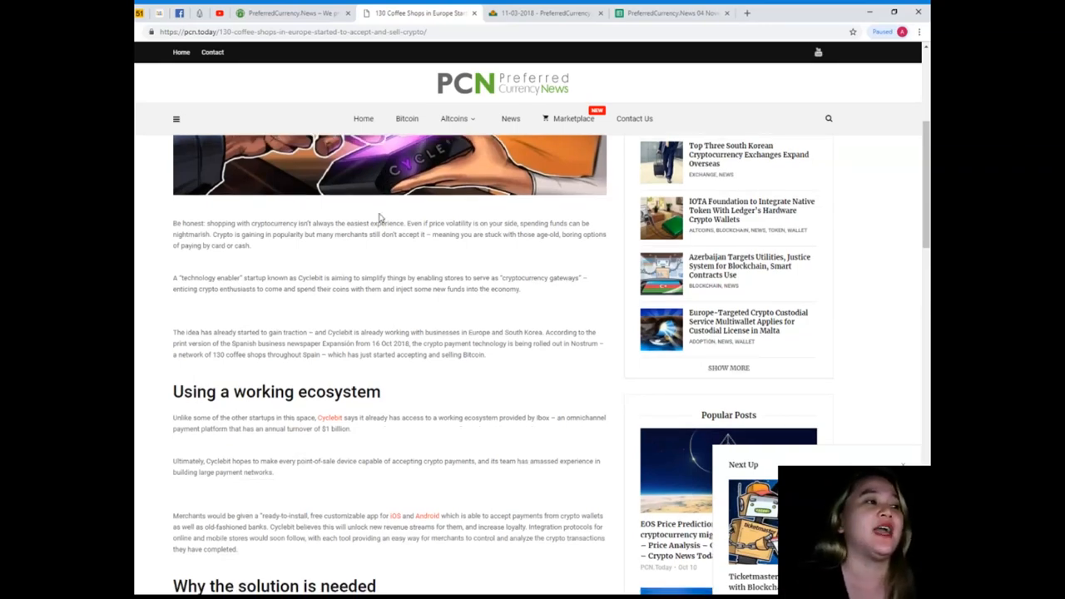
pyautogui.scroll(-3)
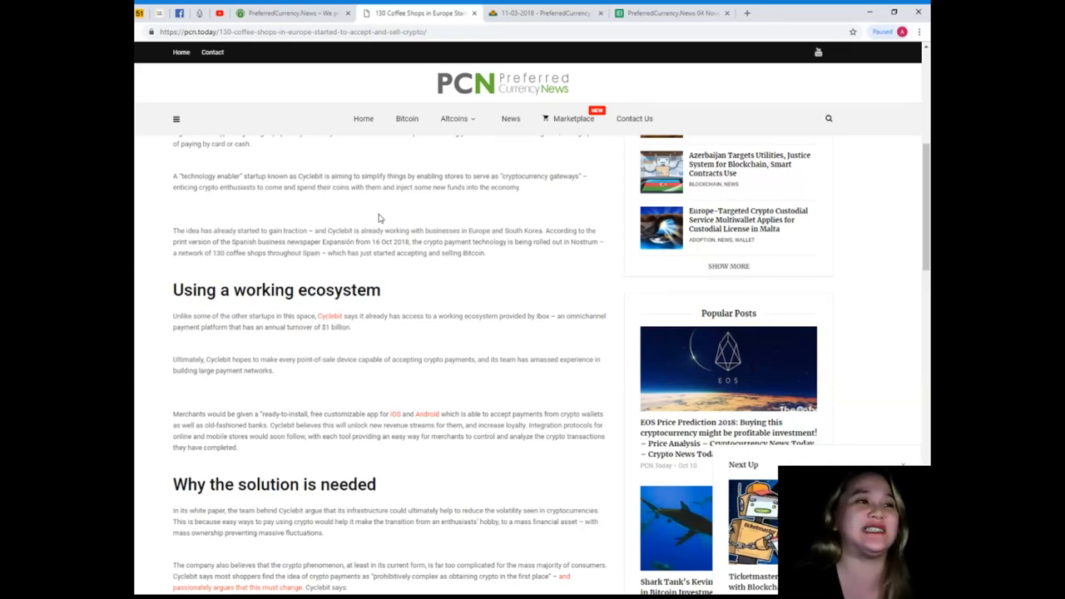
pyautogui.moveTo(435, 275)
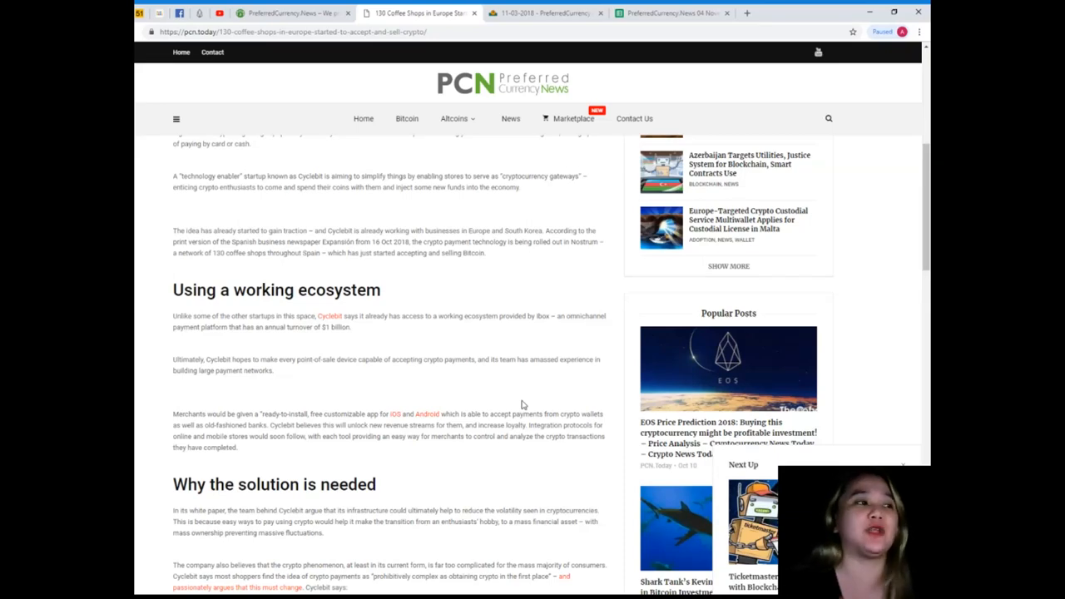
pyautogui.scroll(-3)
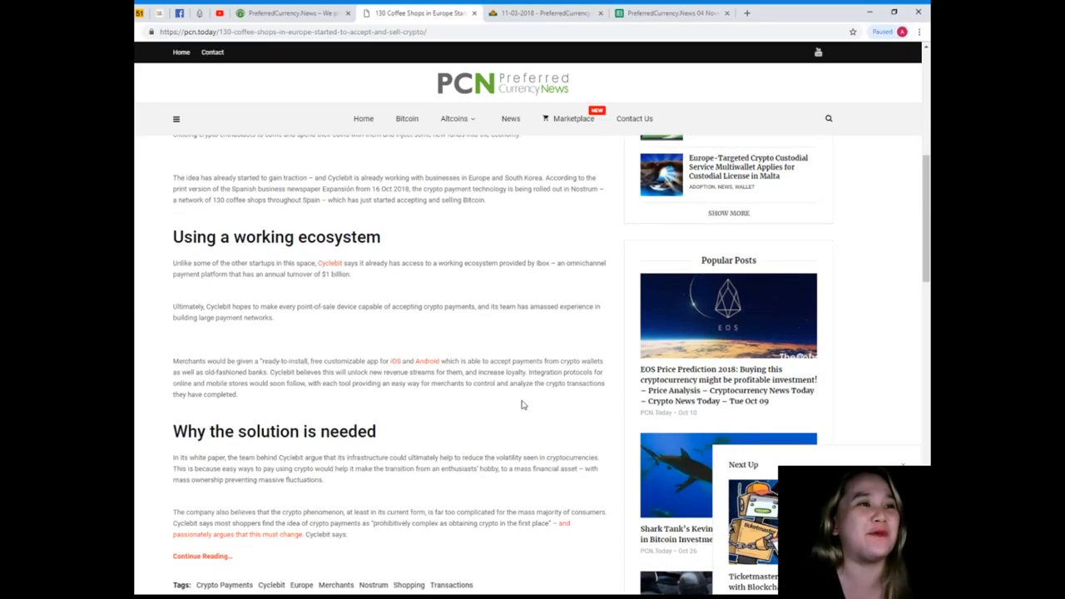
pyautogui.scroll(-3)
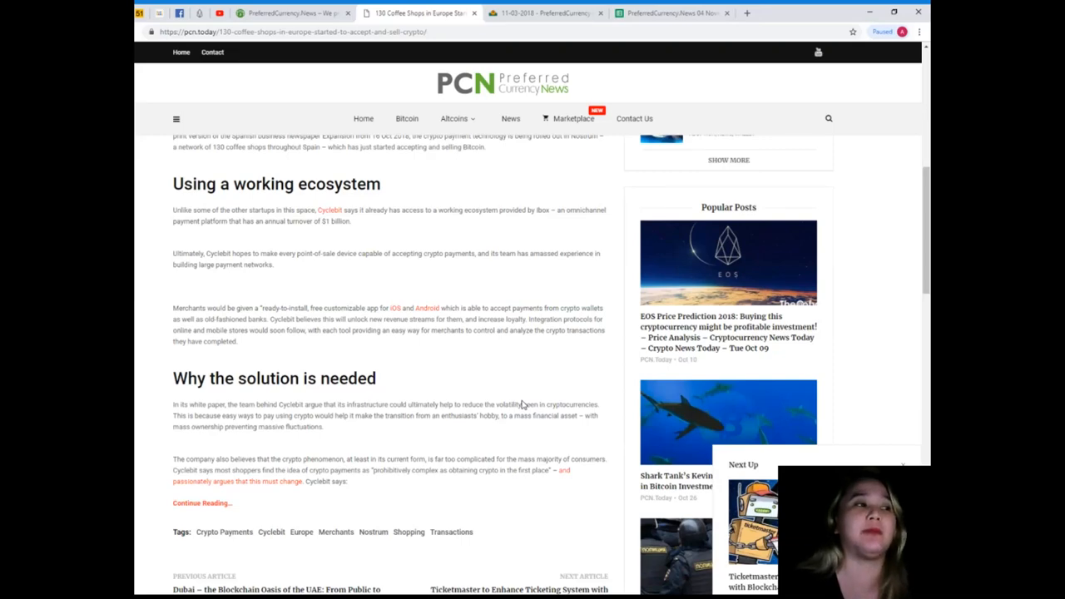
pyautogui.scroll(-3)
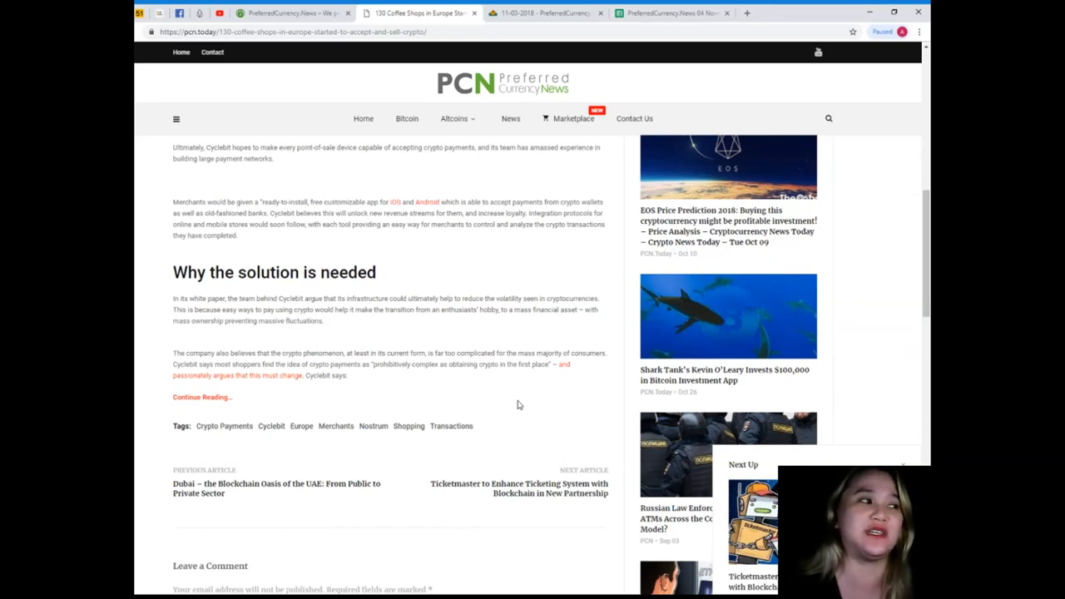
pyautogui.scroll(-3)
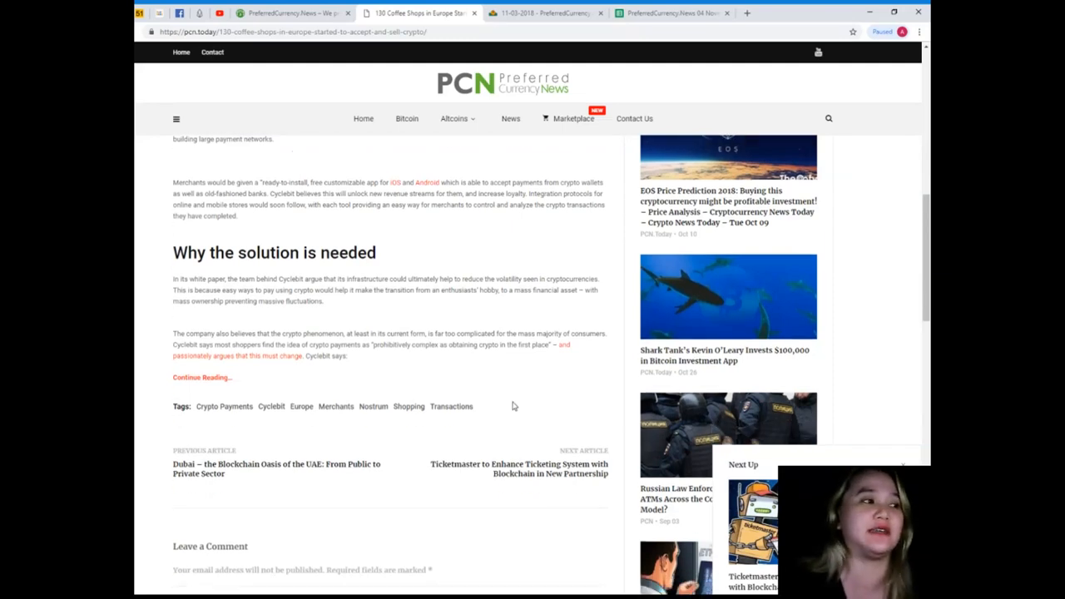
pyautogui.scroll(-3)
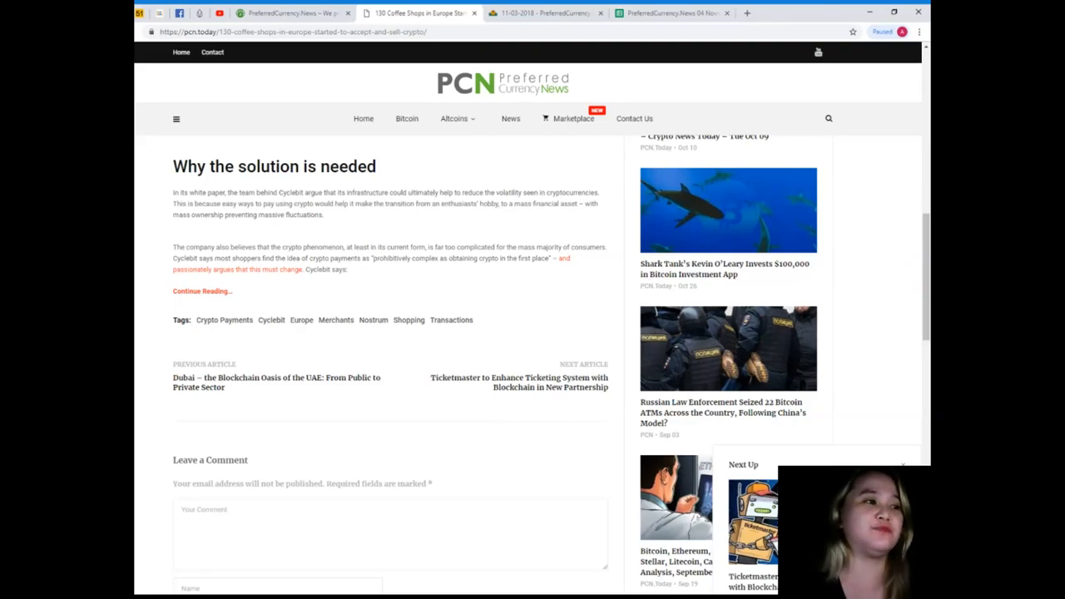
pyautogui.scroll(3)
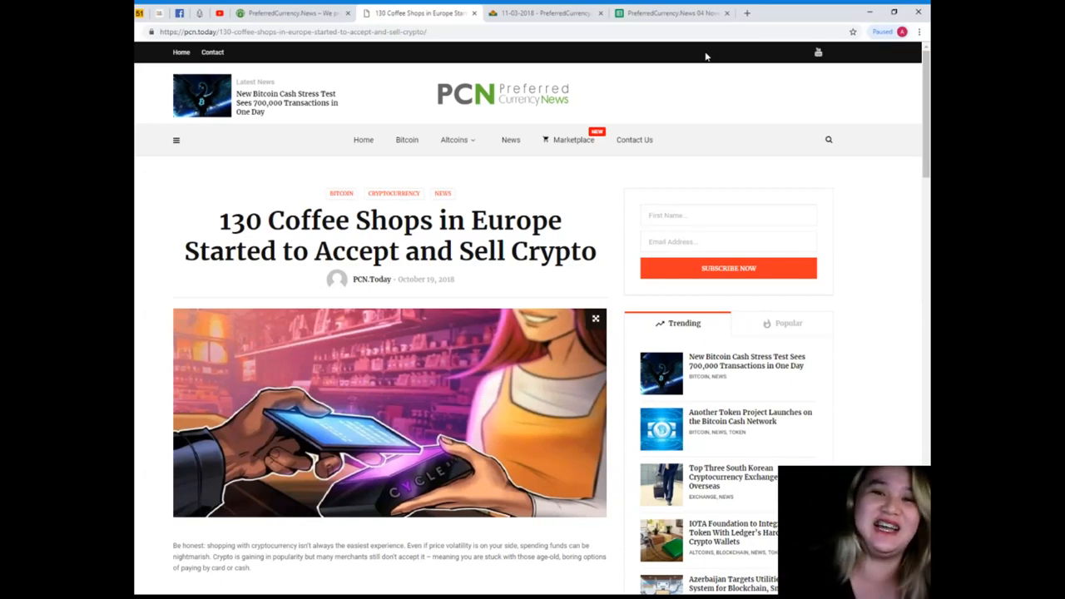
pyautogui.moveTo(630, 92)
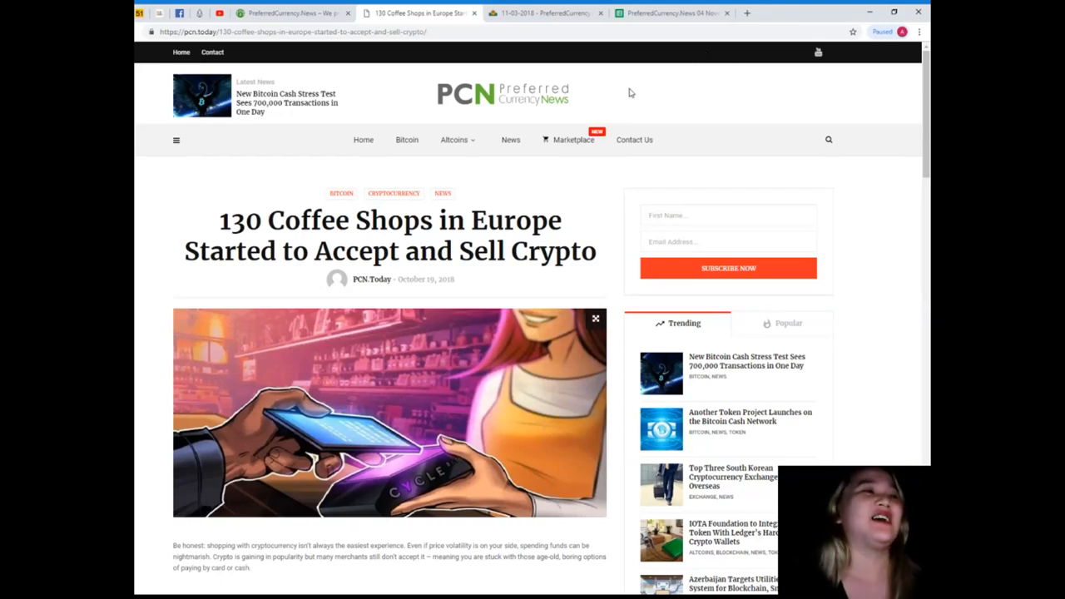
pyautogui.moveTo(602, 85)
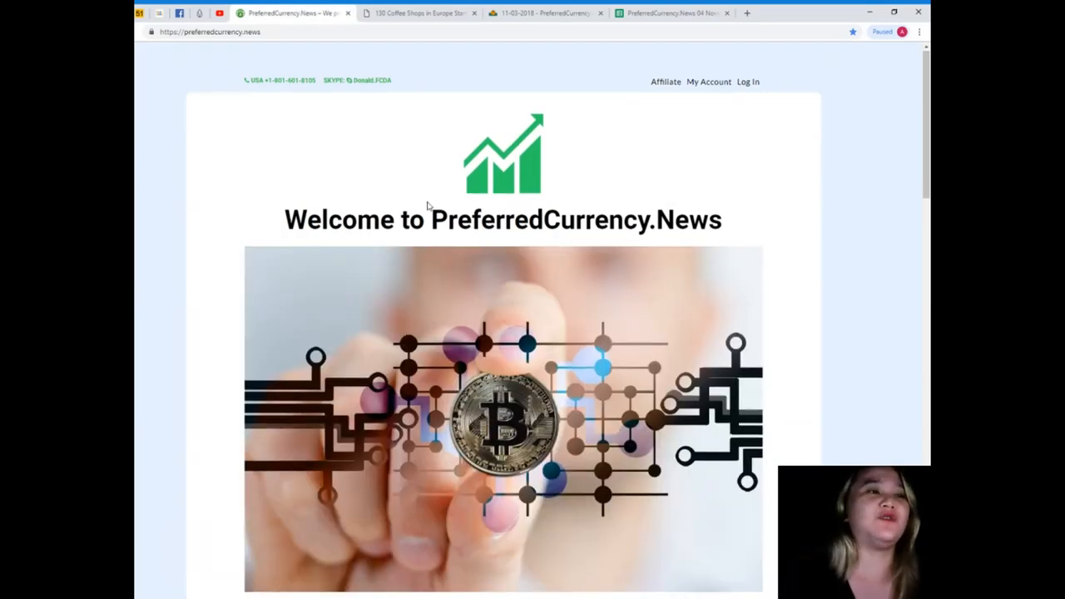
# - Scroll the homepage down to Subscribe Now with the PayPal and Coinbase payment options
pyautogui.scroll(-3)
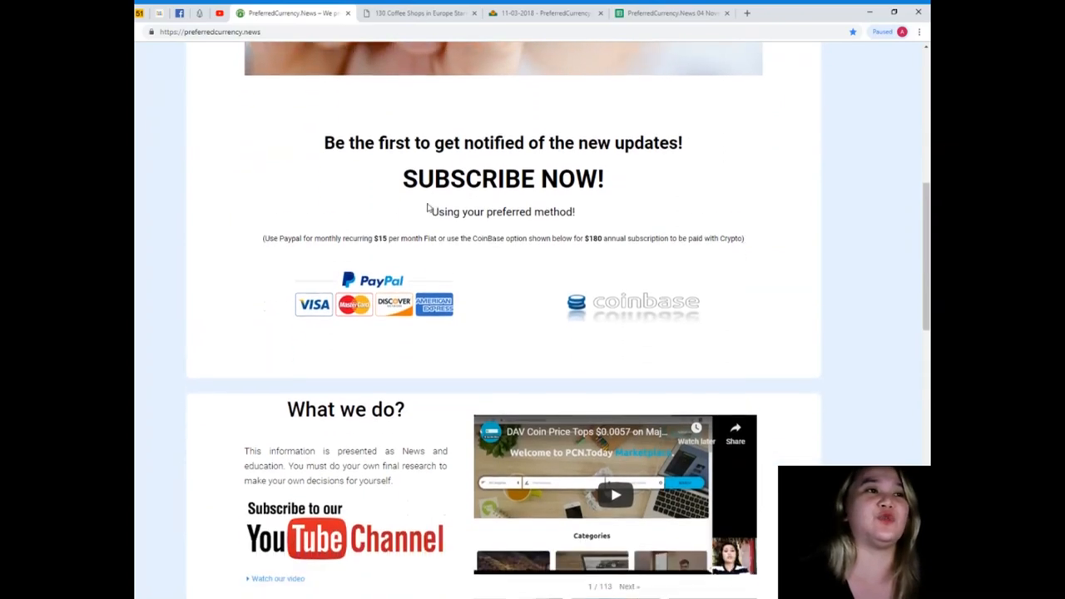
pyautogui.scroll(-3)
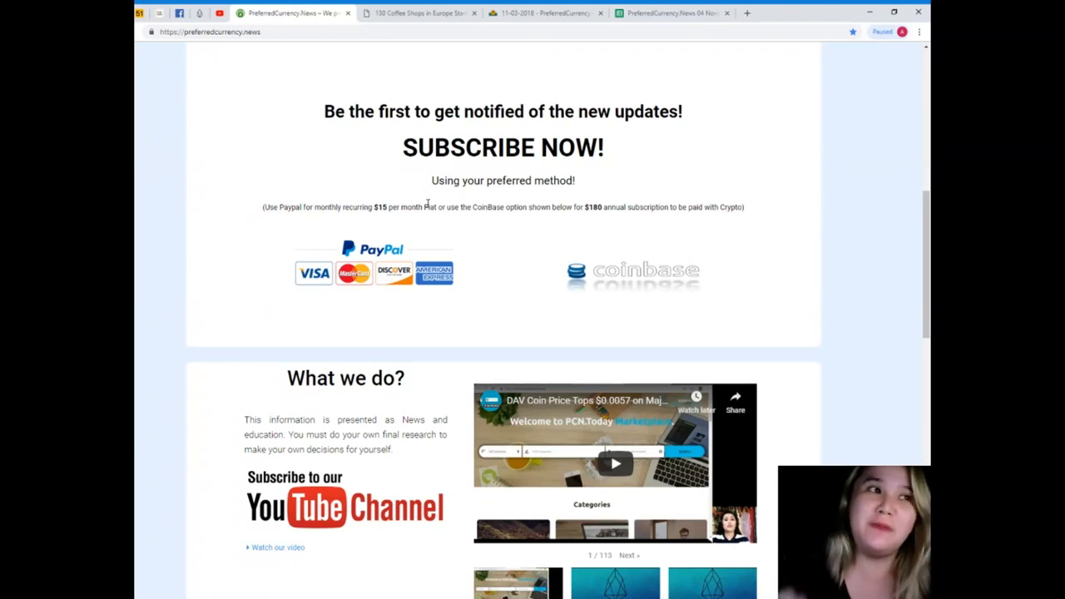
pyautogui.scroll(-3)
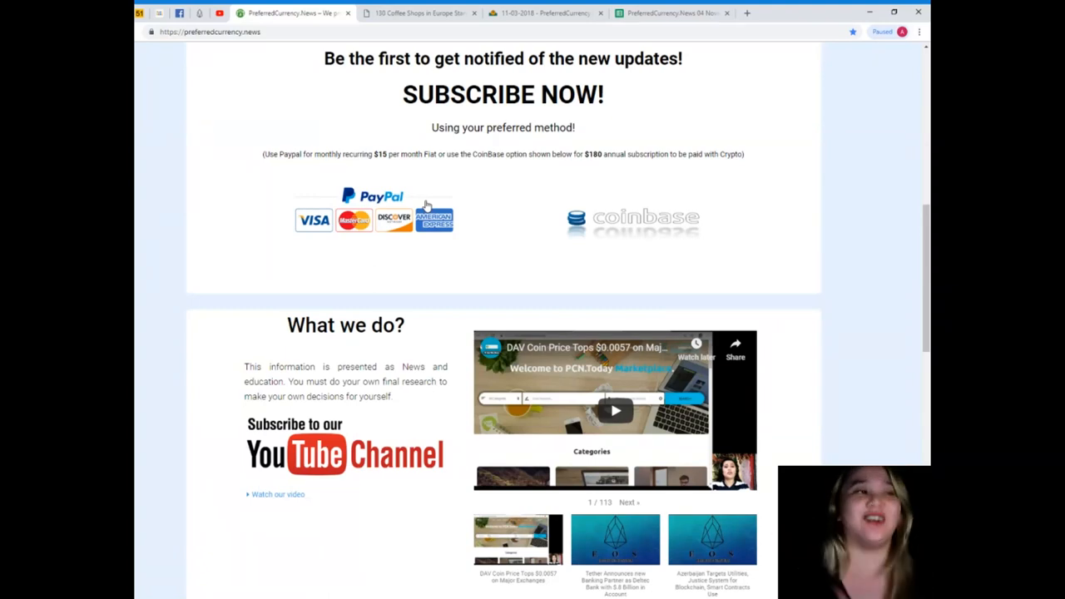
pyautogui.moveTo(648, 238)
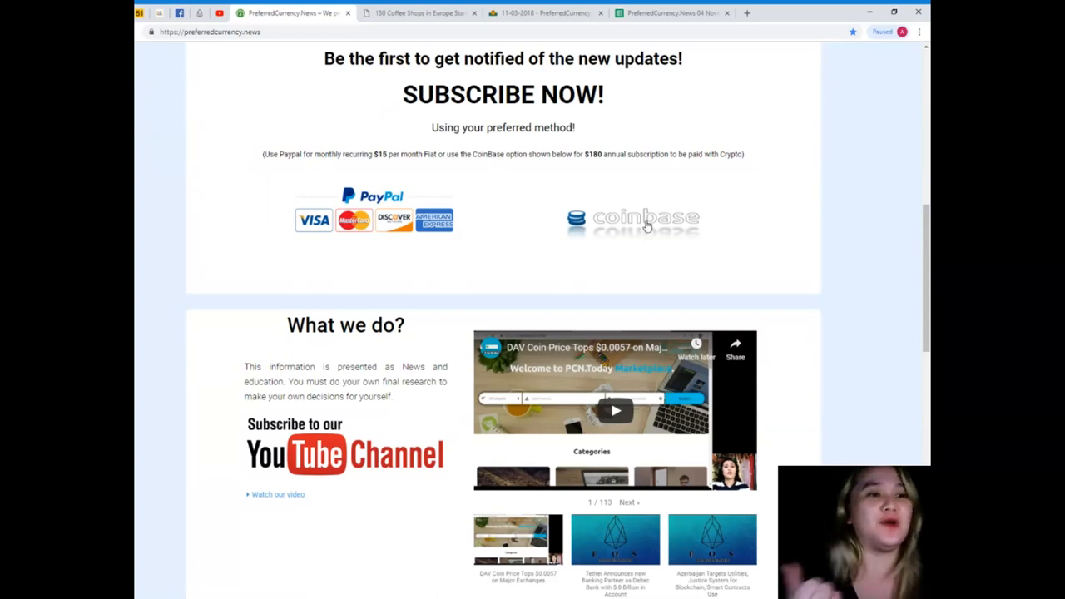
# - Scroll past the 'What we do?' video to the strip of coin logos
pyautogui.scroll(-3)
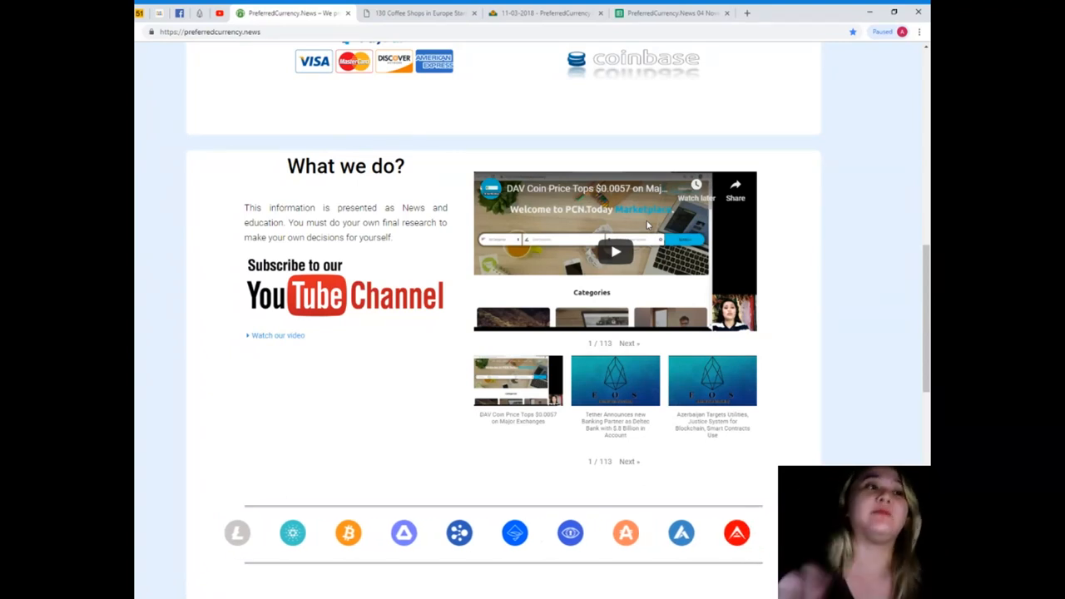
pyautogui.scroll(-3)
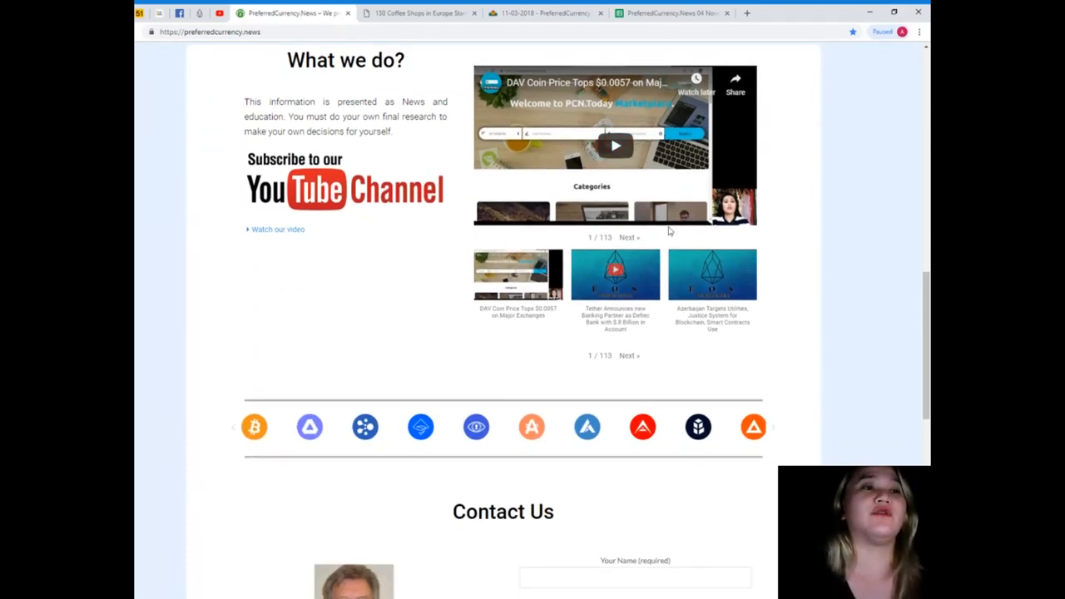
pyautogui.moveTo(706, 240)
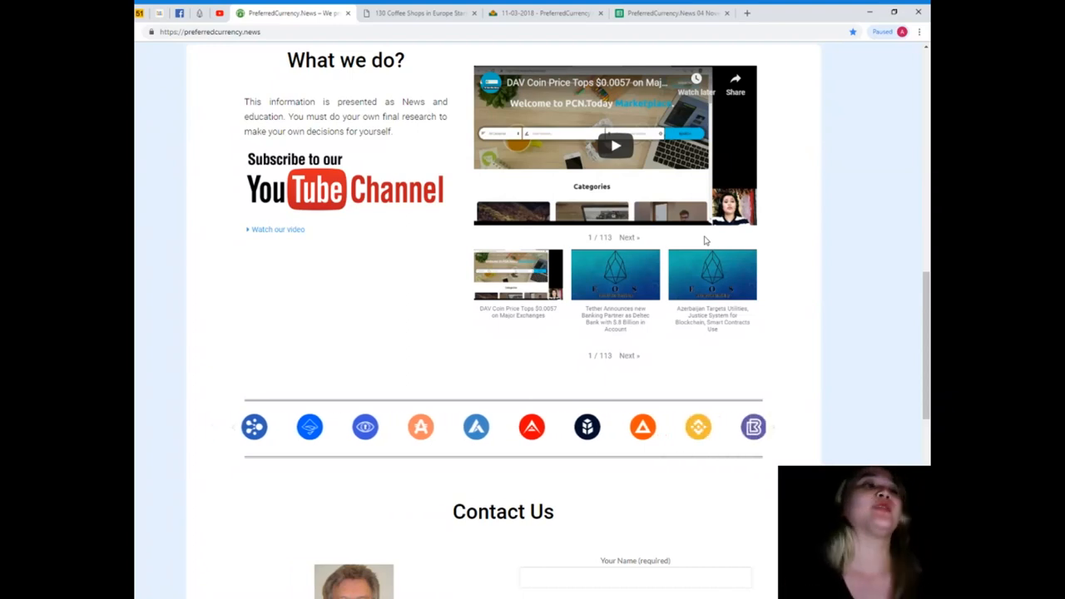
# - Scroll to Contact Us and highlight the phone, WhatsApp and Skype contact lines
pyautogui.scroll(-3)
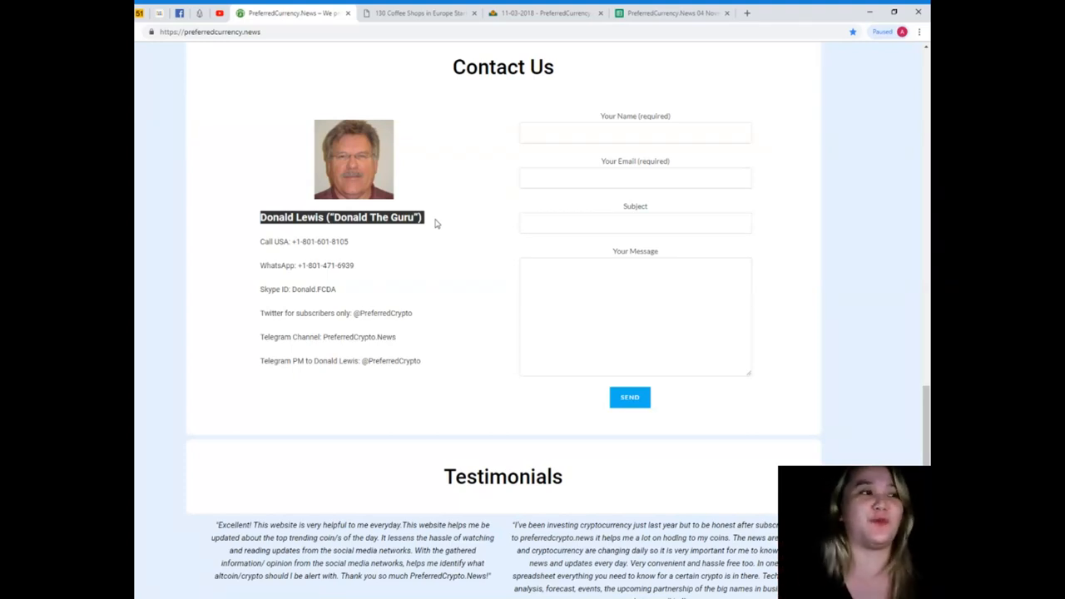
pyautogui.scroll(-3)
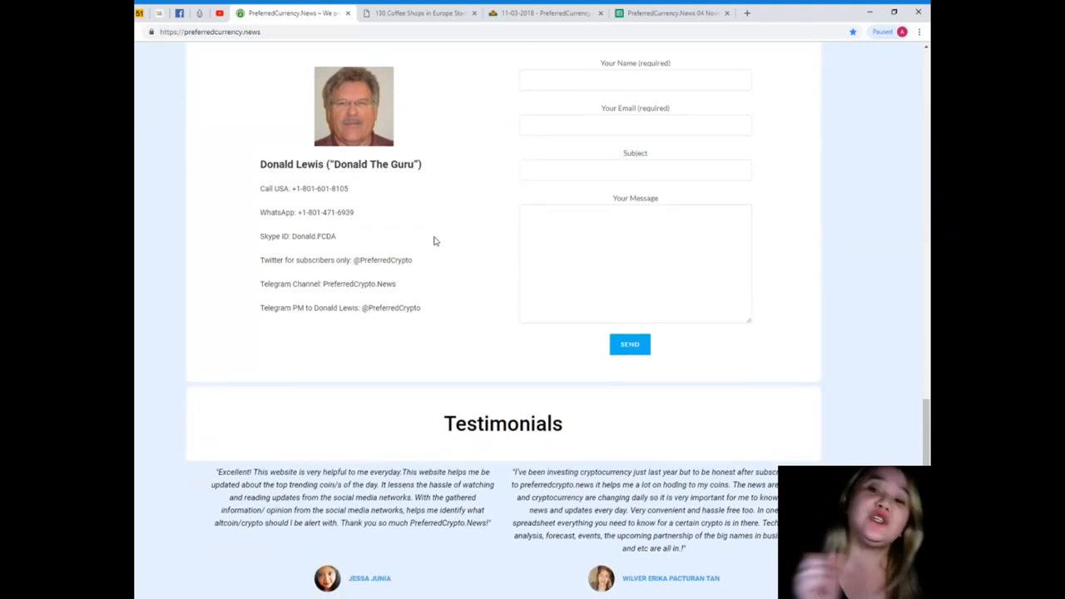
pyautogui.moveTo(260, 188); pyautogui.dragTo(337, 235)
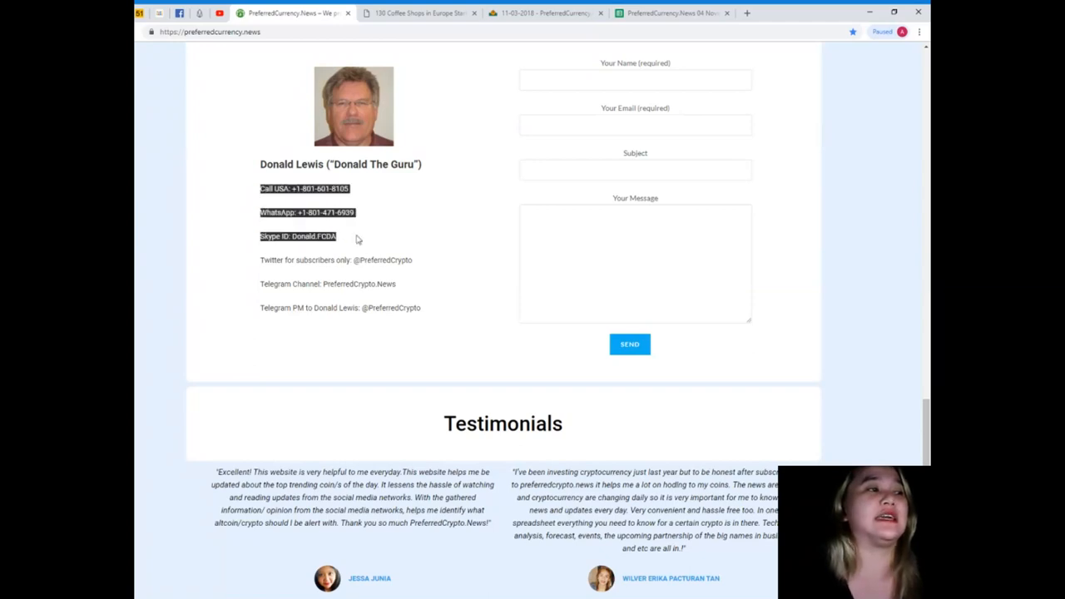
pyautogui.moveTo(335, 236); pyautogui.dragTo(433, 312)
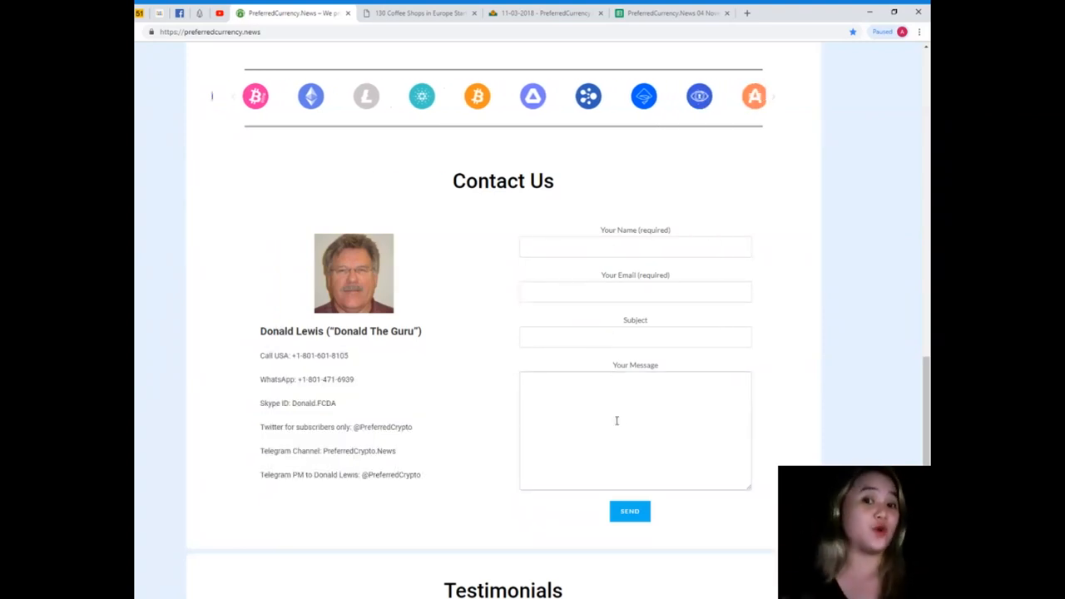
# - Scroll past the contact form to the four Testimonials and the Subscribe Now link
pyautogui.scroll(-3)
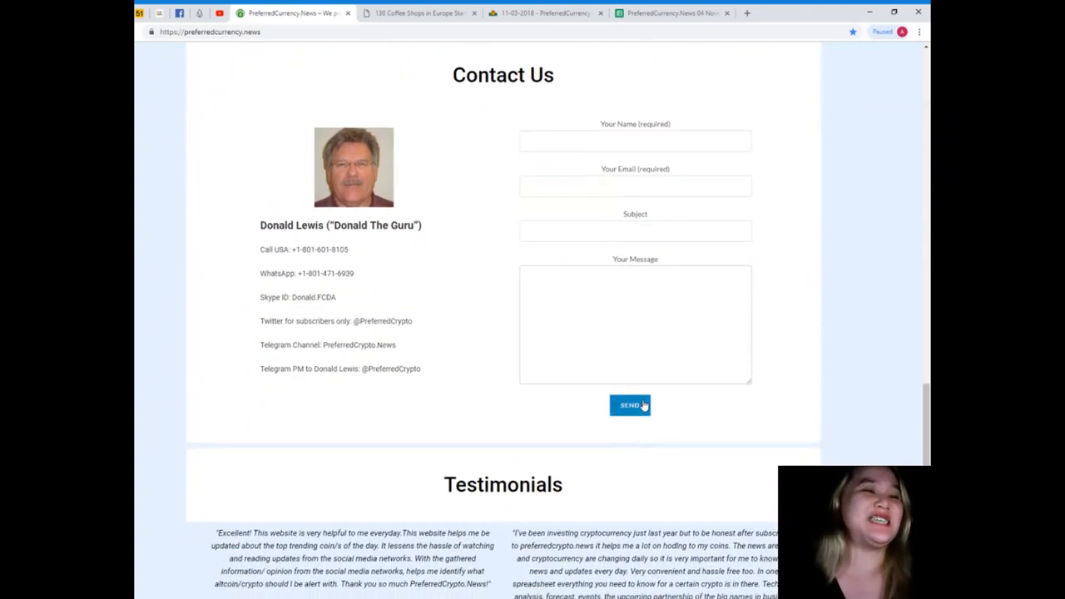
pyautogui.scroll(-3)
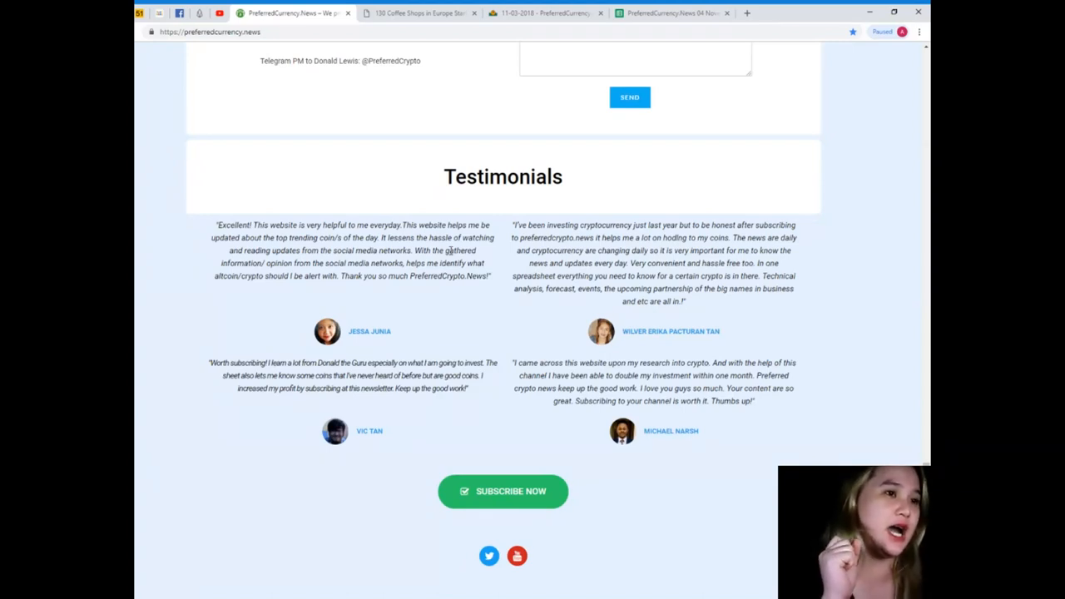
pyautogui.moveTo(301, 300)
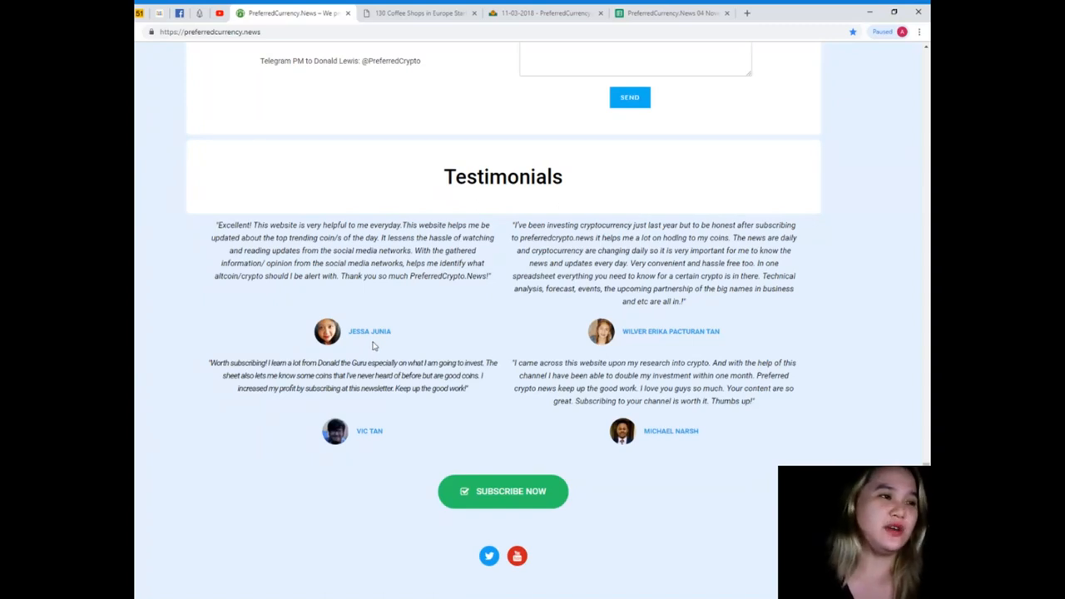
pyautogui.moveTo(344, 335)
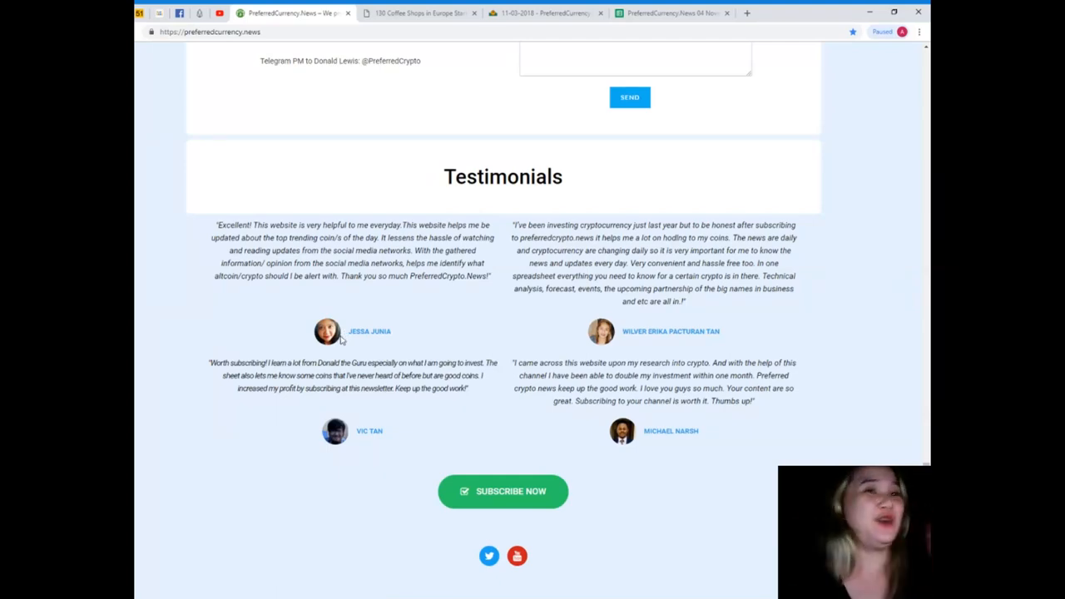
# - Scroll up to the 'Welcome to PreferredCurrency.News' heading and blockchain word cloud
pyautogui.scroll(3)
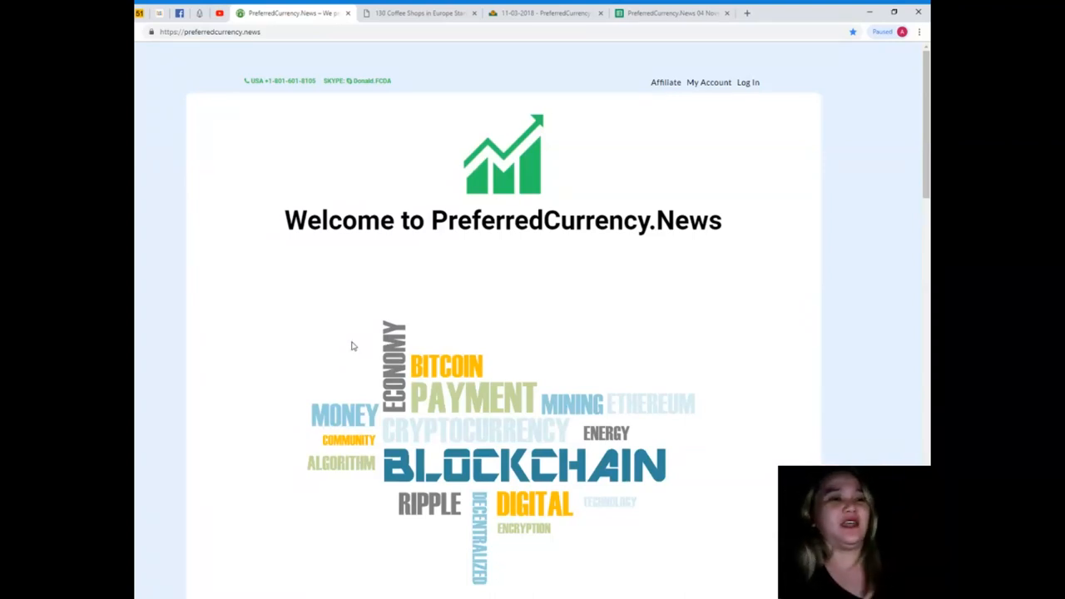
pyautogui.moveTo(337, 330)
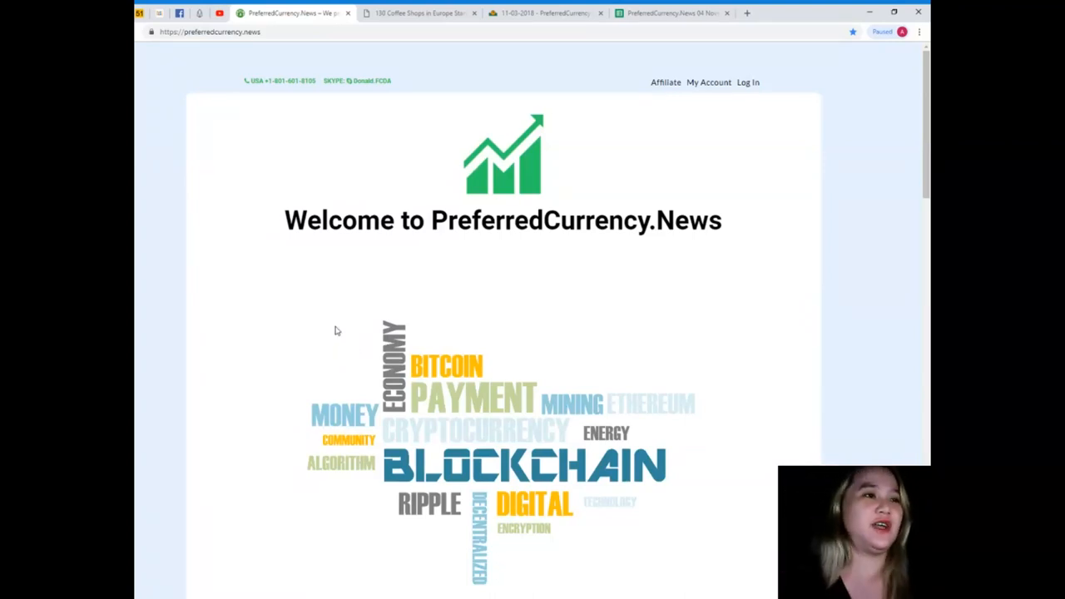
pyautogui.moveTo(488, 349)
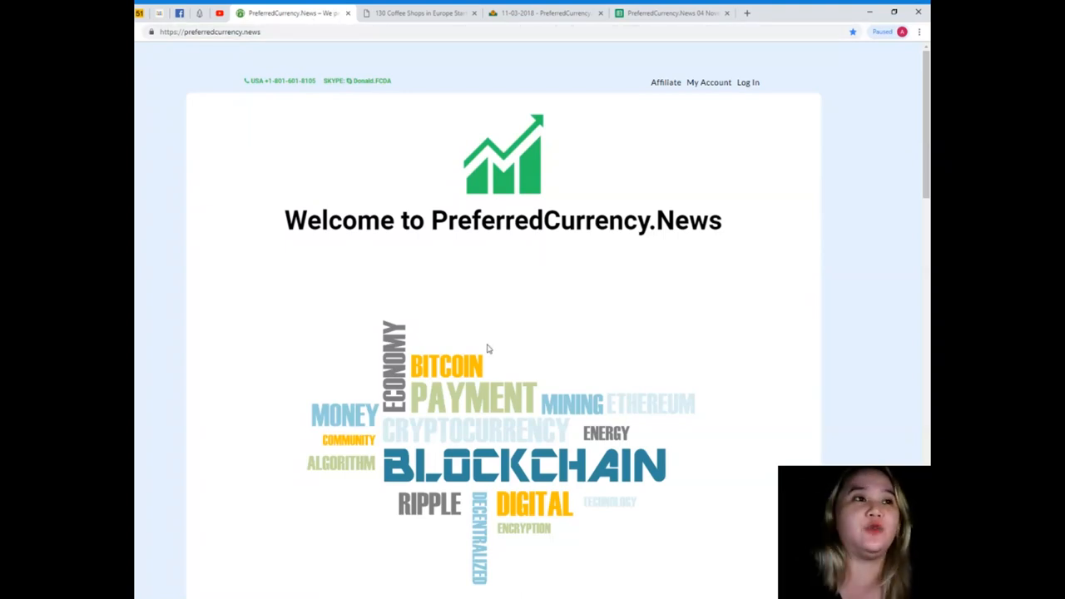
pyautogui.moveTo(665, 83)
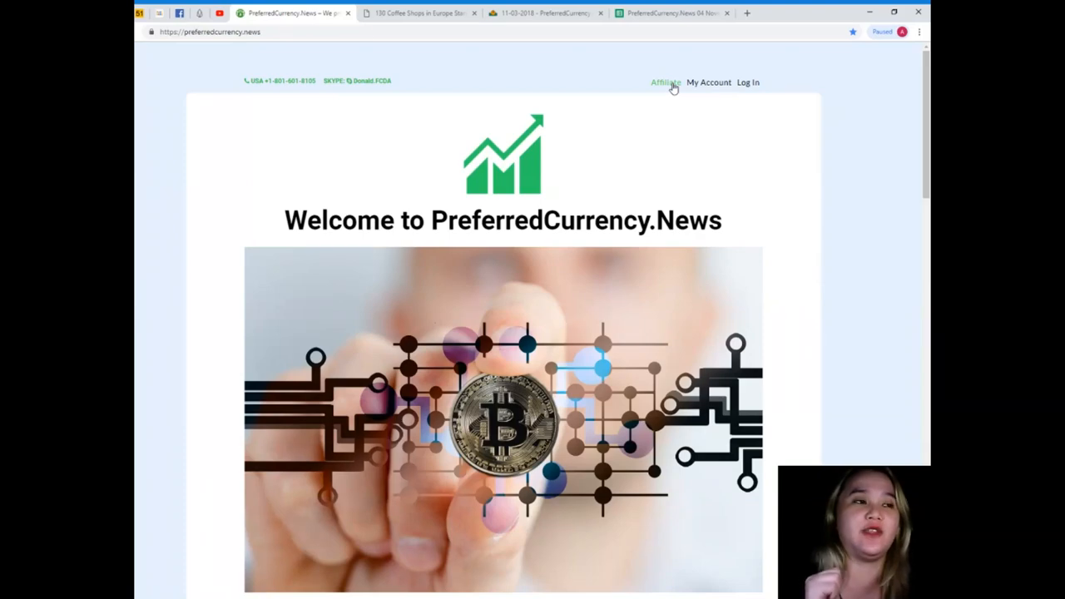
pyautogui.moveTo(329, 24)
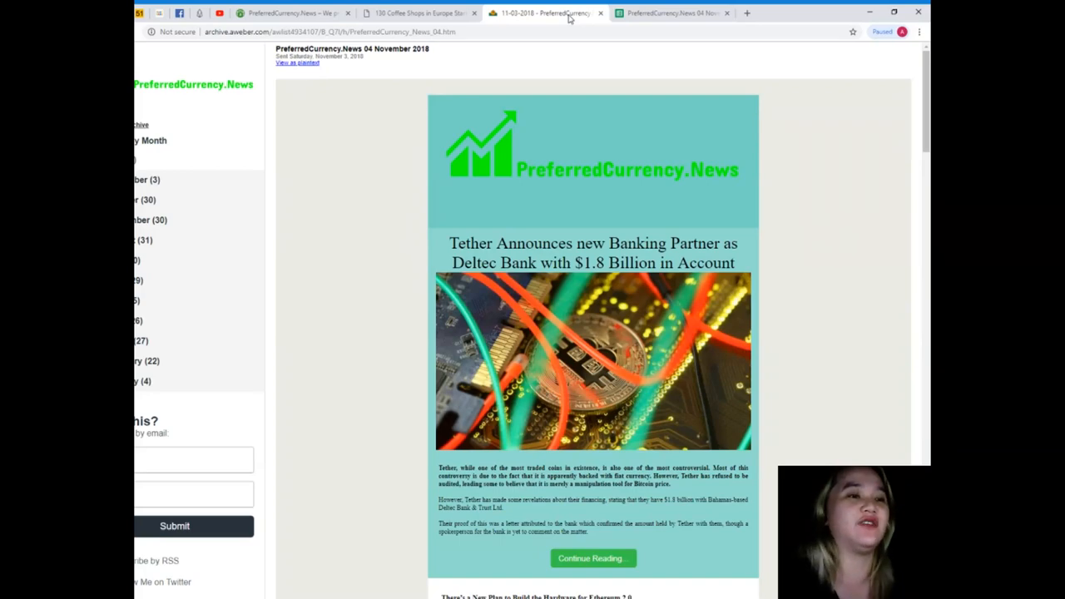
pyautogui.scroll(-3)
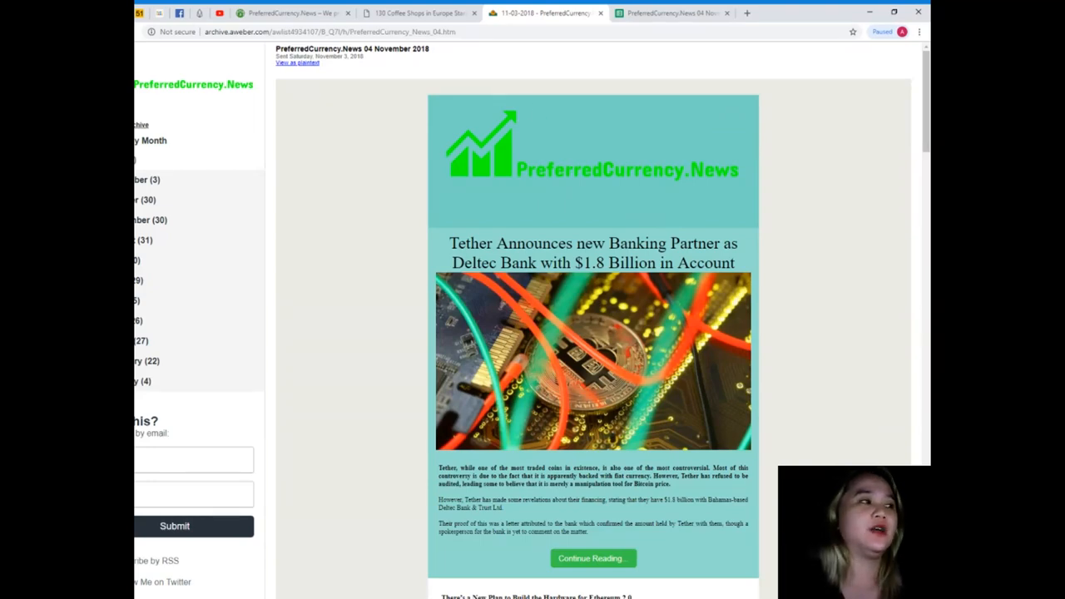
pyautogui.scroll(-3)
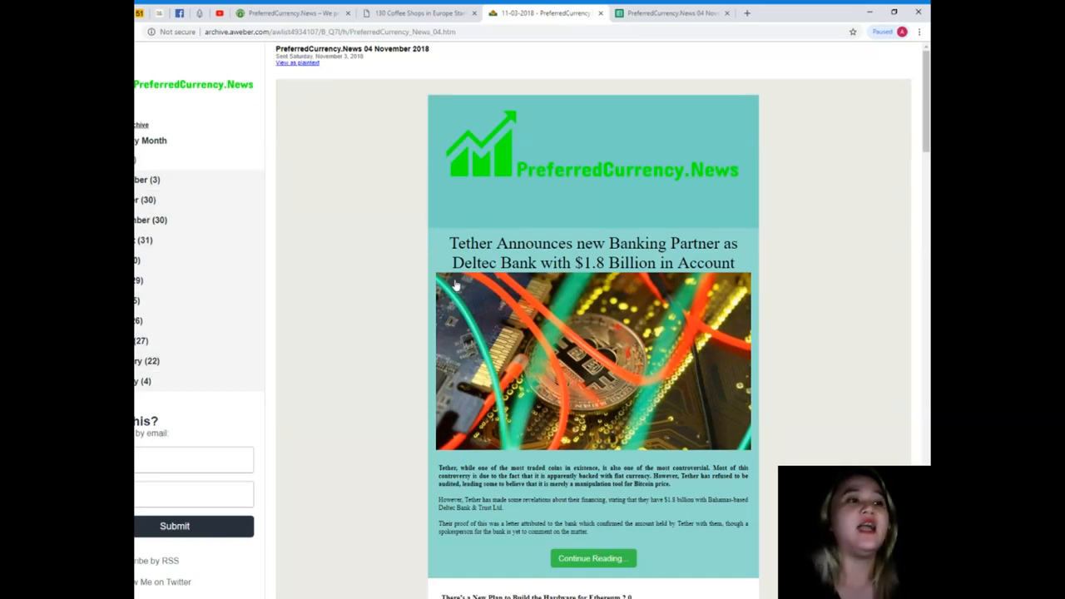
pyautogui.scroll(-3)
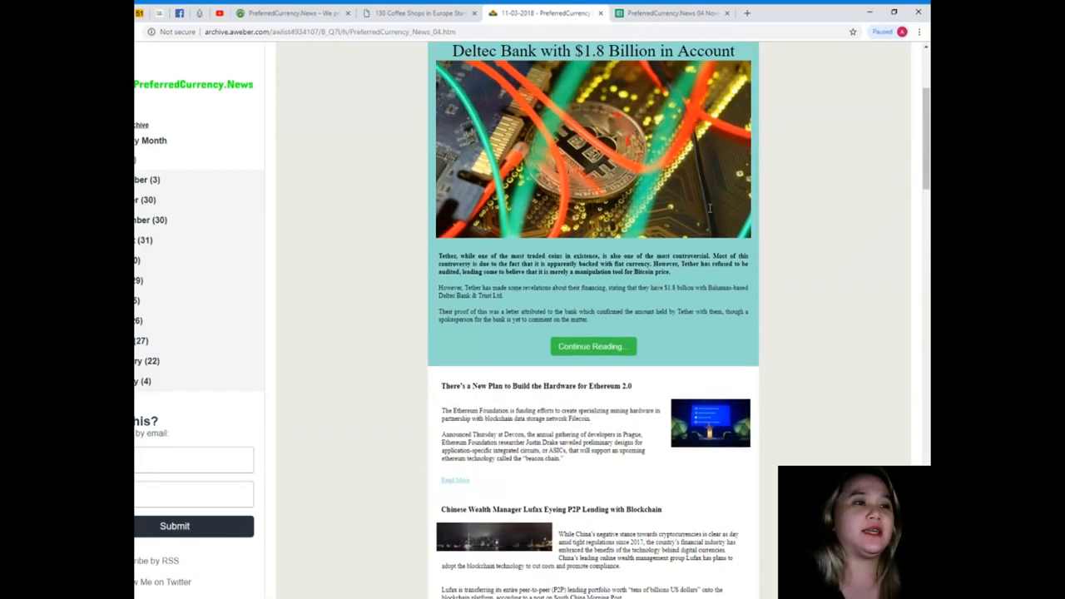
pyautogui.scroll(-3)
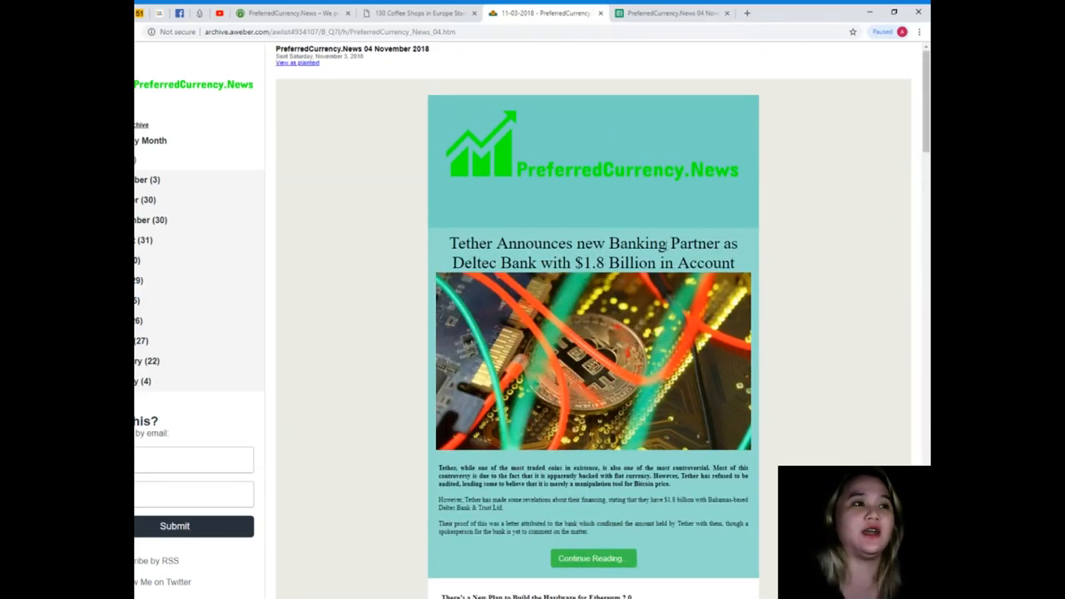
pyautogui.scroll(-3)
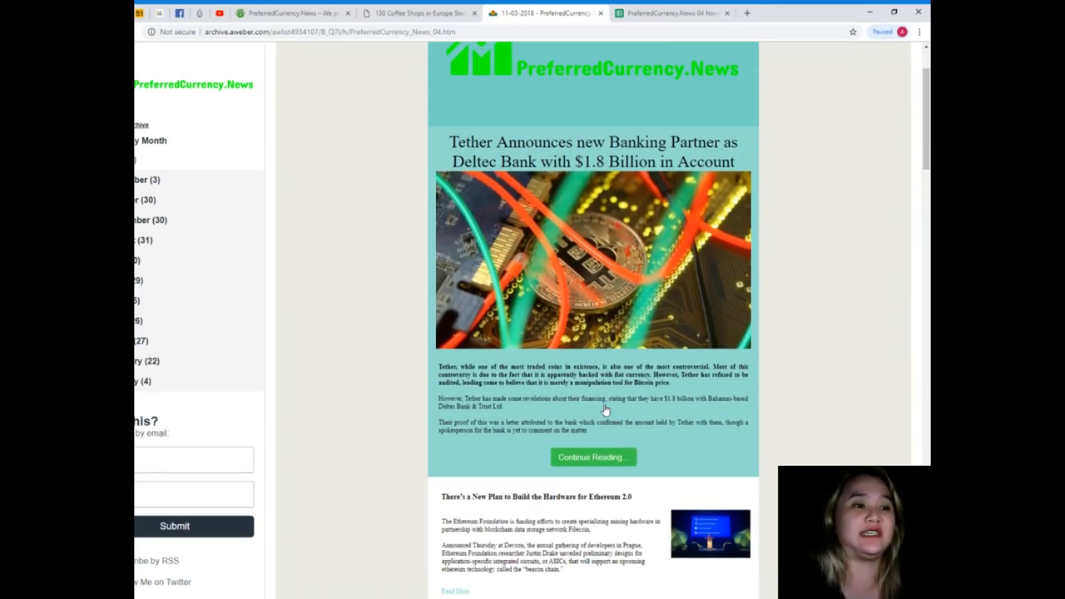
# - Switch to the '130 Coffee Shops in Europe' article tab and scroll through its text and comments
pyautogui.click(420, 13)
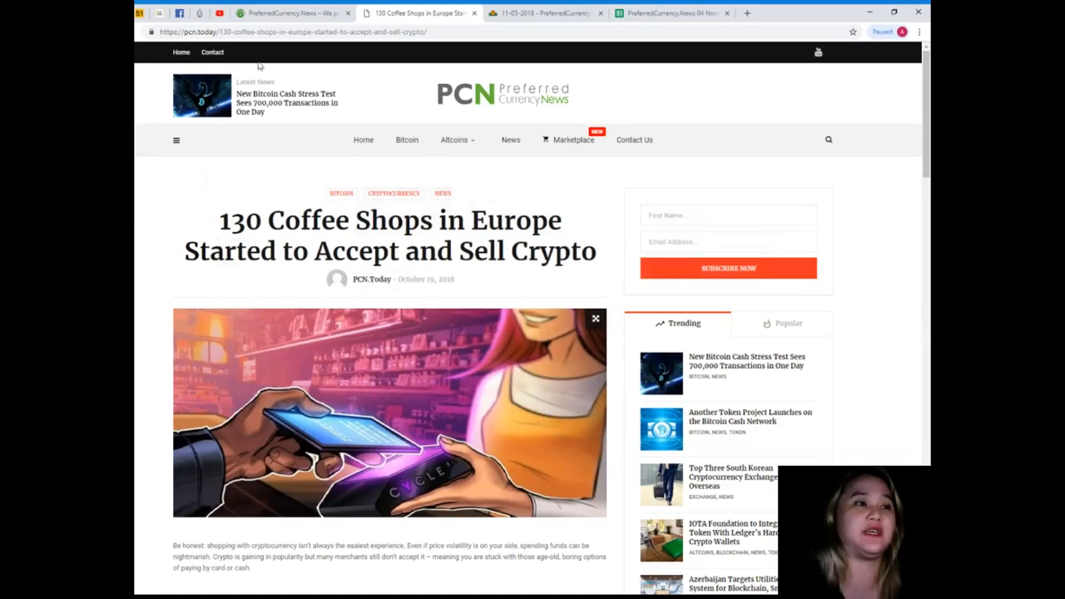
pyautogui.scroll(-3)
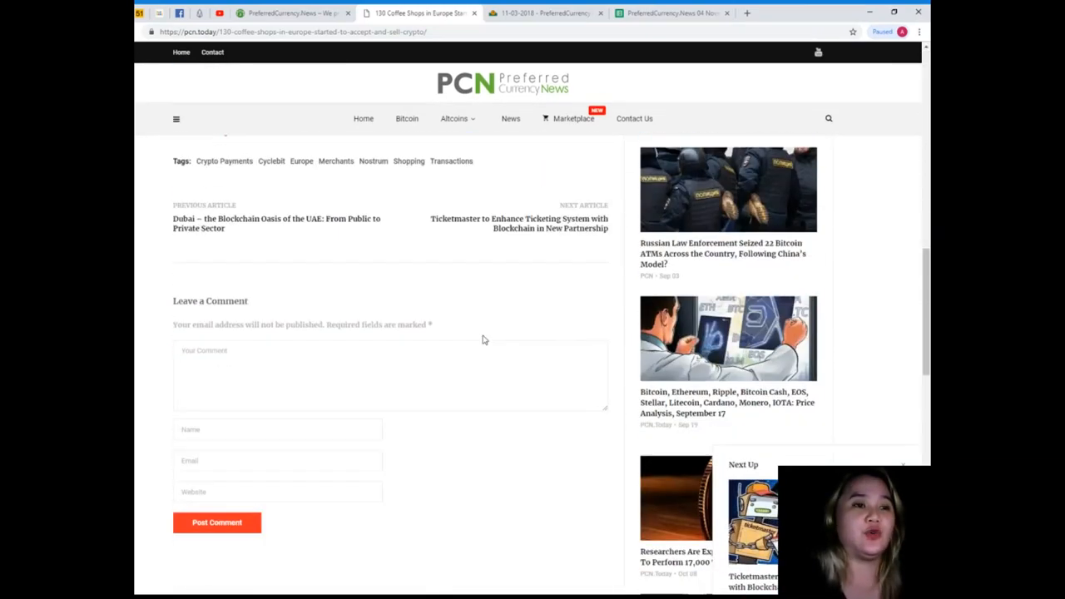
pyautogui.scroll(-3)
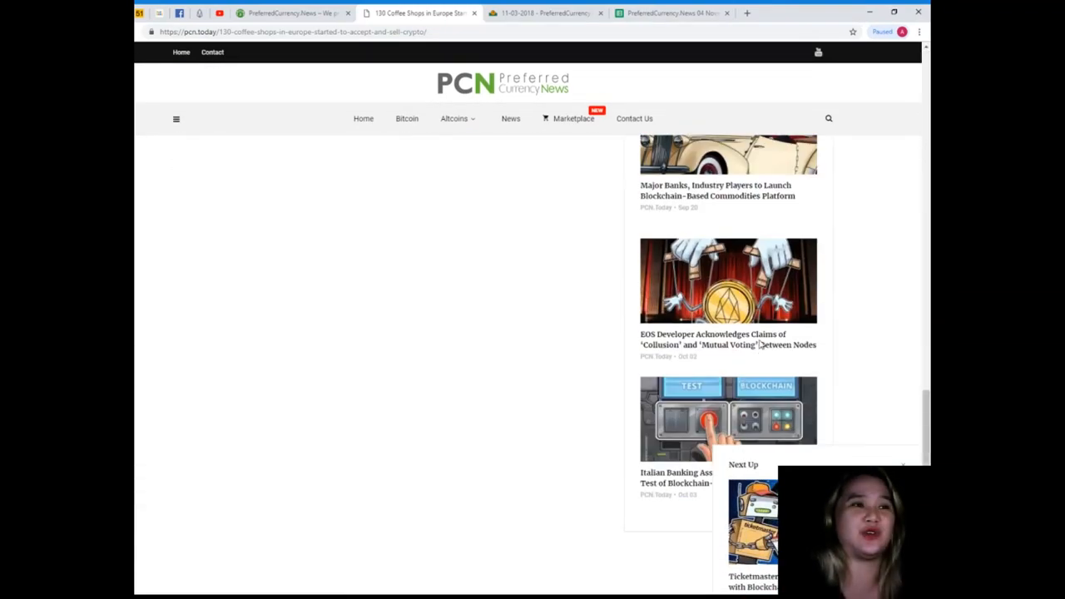
pyautogui.scroll(3)
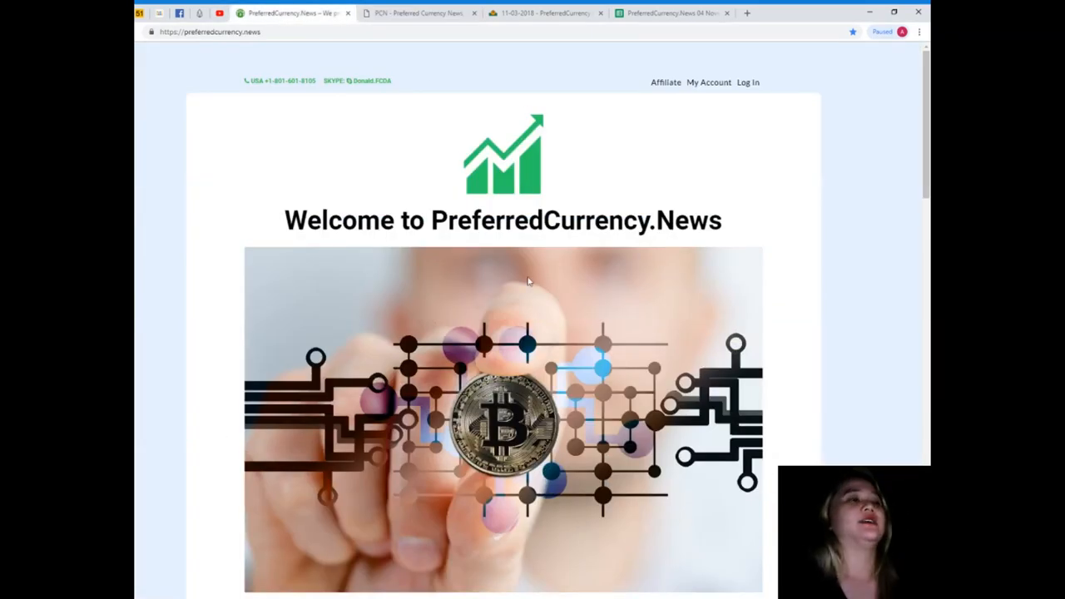
# - Return to the 04 November newsletter and scroll to Donald's Research List and Open Spreadsheet link
pyautogui.click(541, 13)
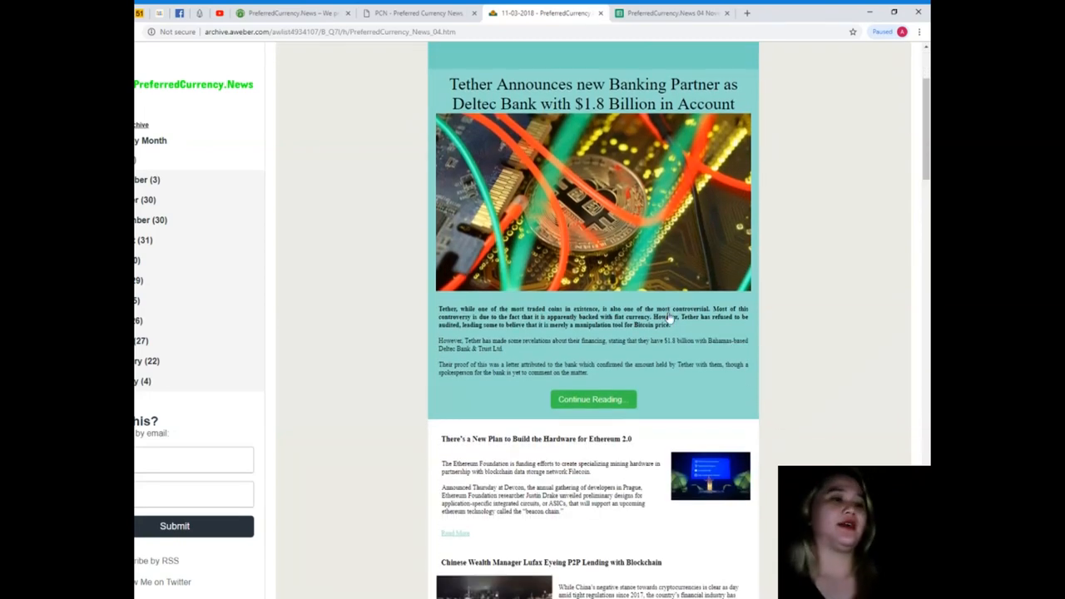
pyautogui.scroll(-3)
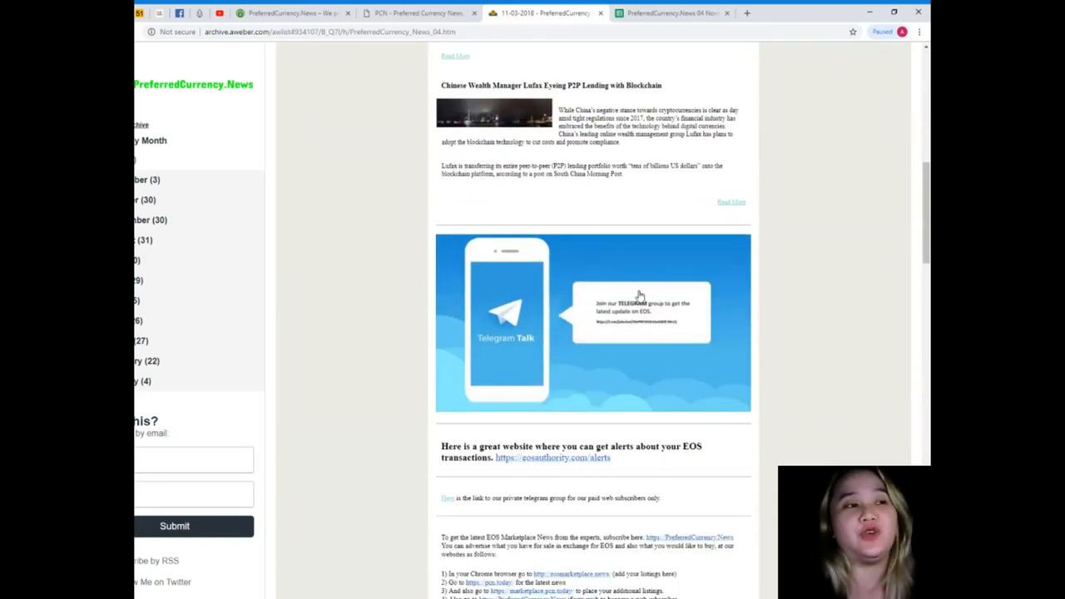
pyautogui.moveTo(743, 346)
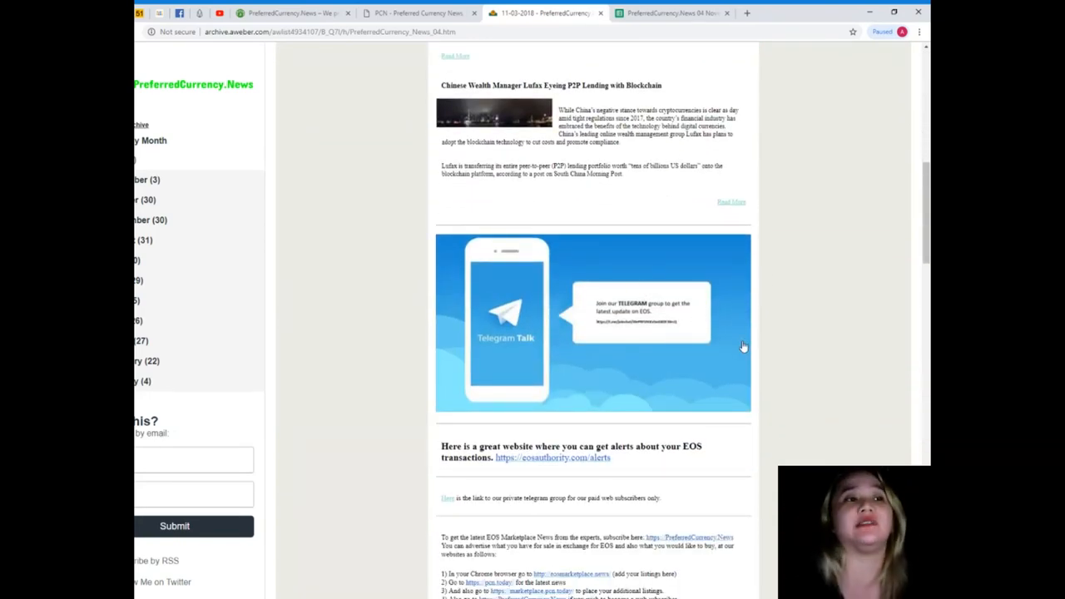
pyautogui.scroll(-3)
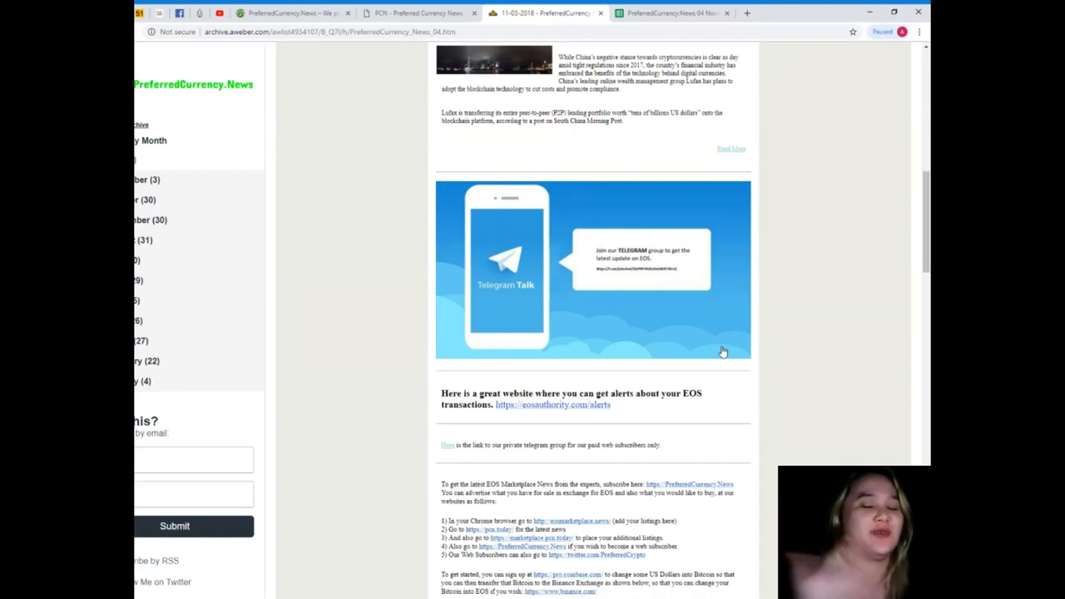
pyautogui.scroll(-3)
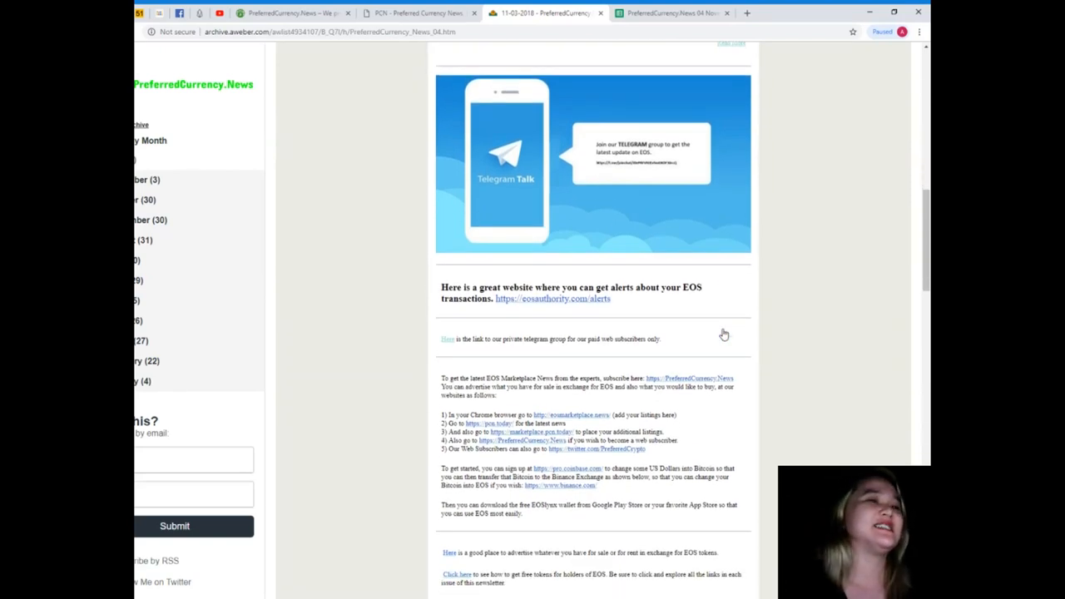
pyautogui.scroll(-3)
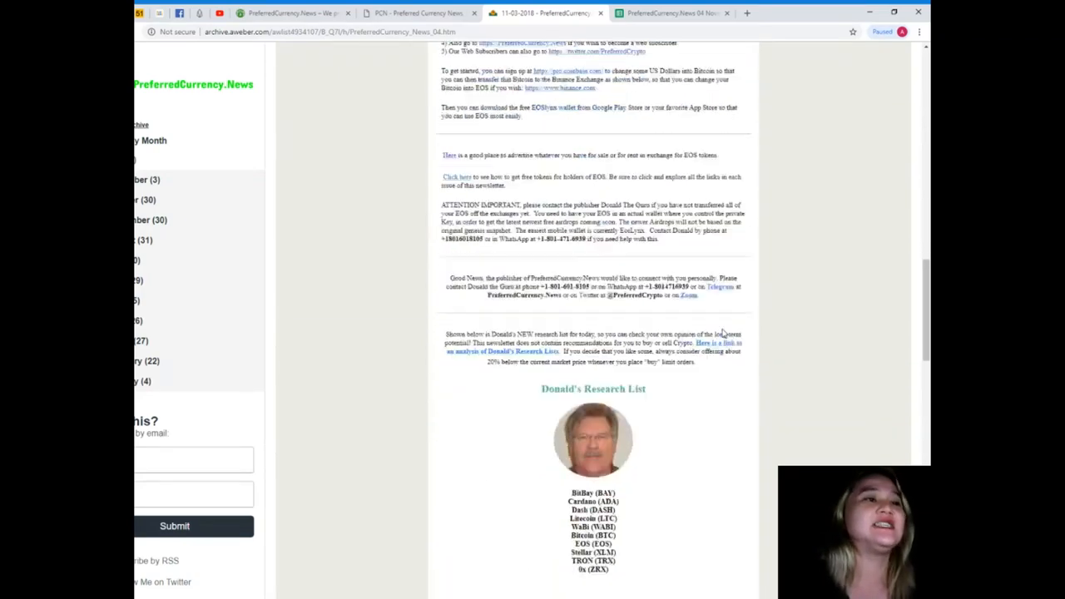
pyautogui.scroll(-3)
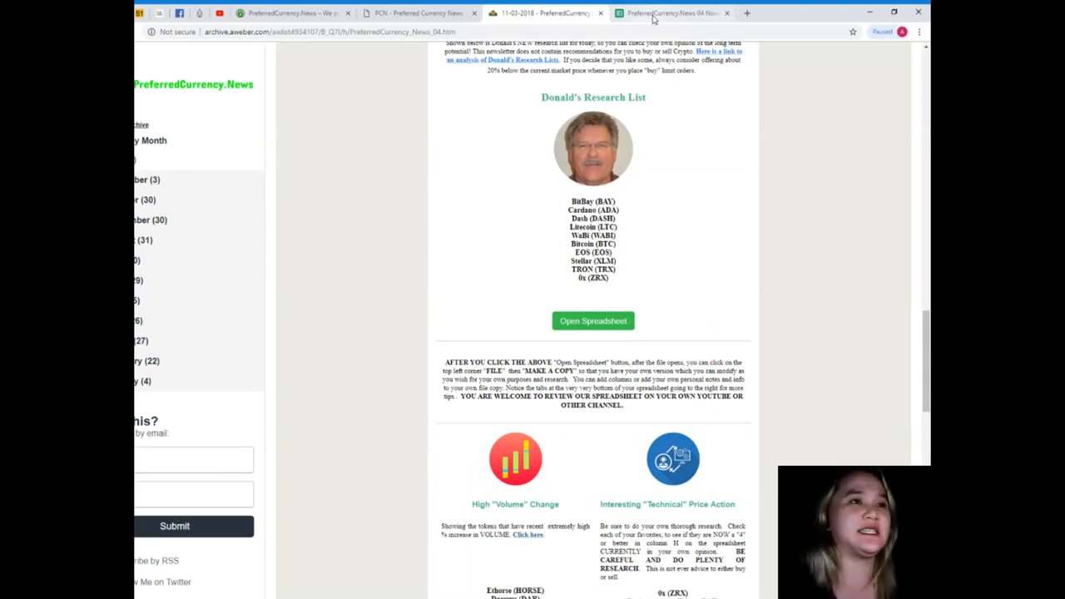
pyautogui.click(592, 321)
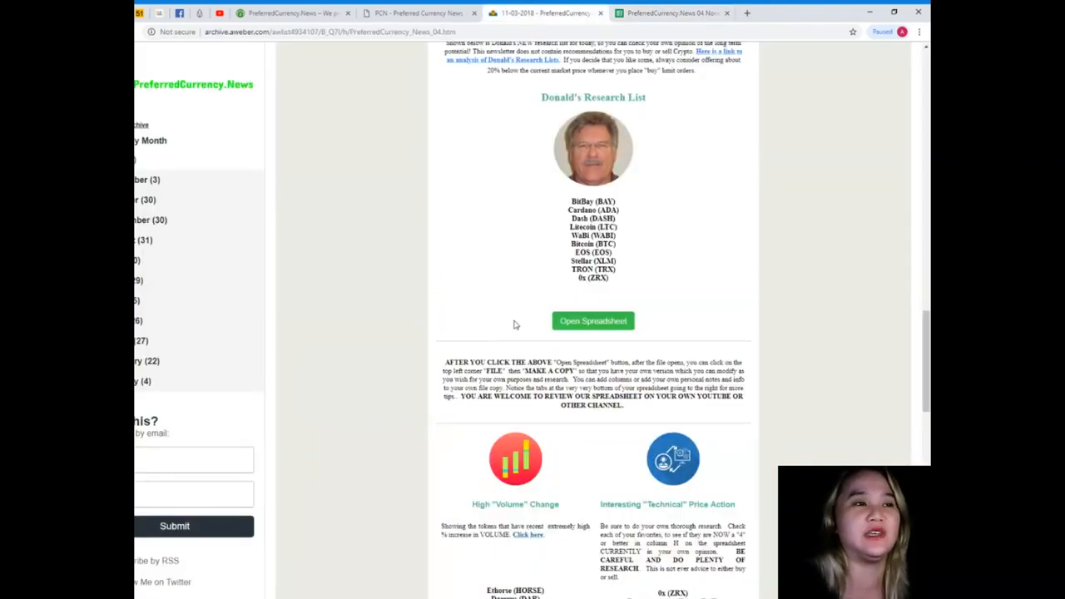
# - Open the research spreadsheet, select Bitcoin (BTC), and scroll to the Bee Token and Bezop rows
pyautogui.click(592, 321)
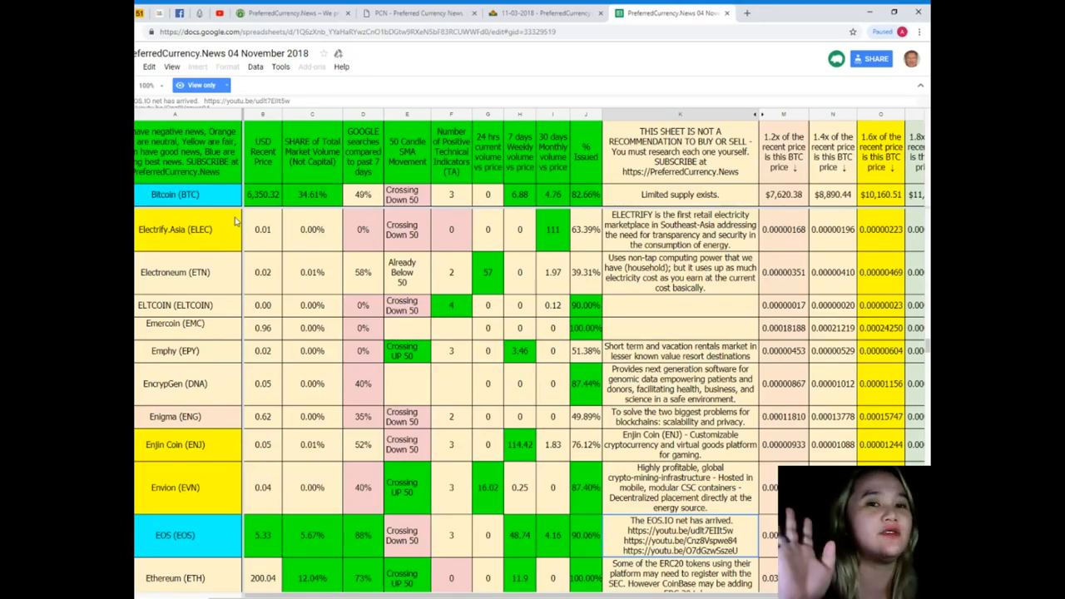
pyautogui.scroll(-3)
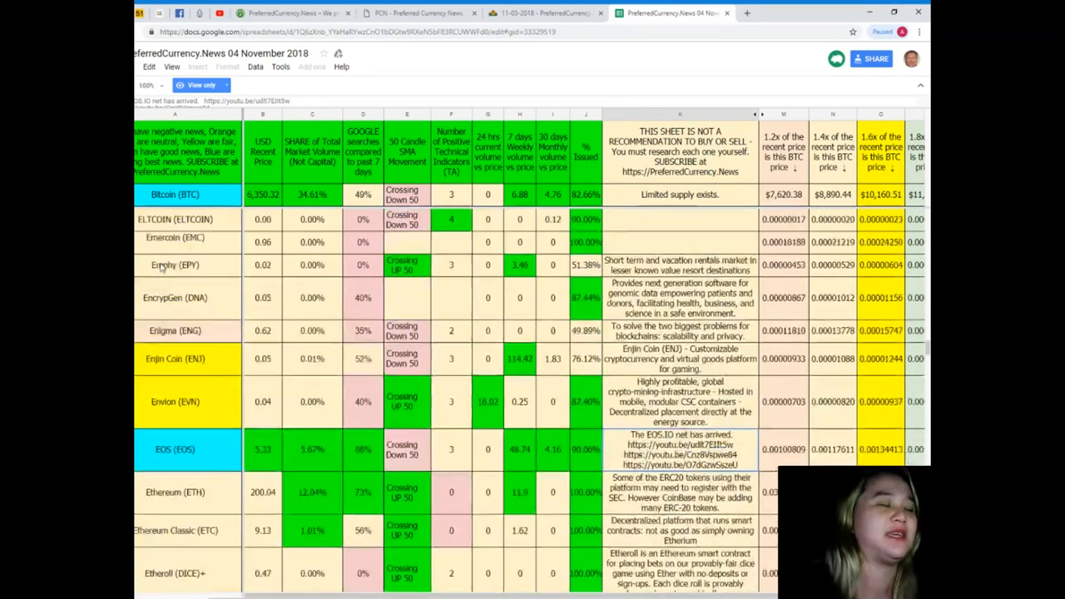
pyautogui.scroll(-3)
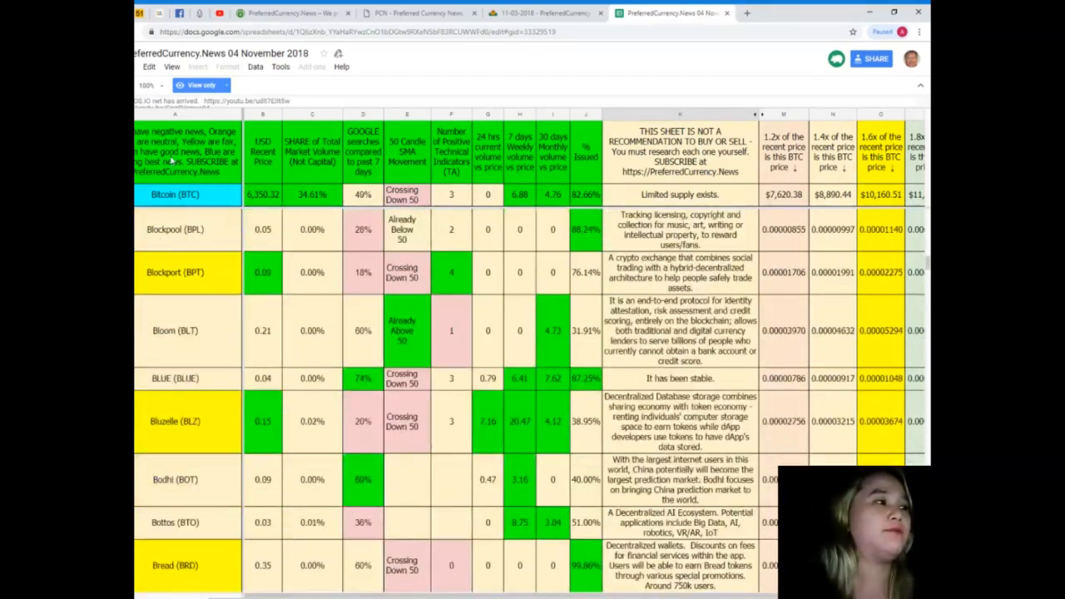
pyautogui.click(175, 193)
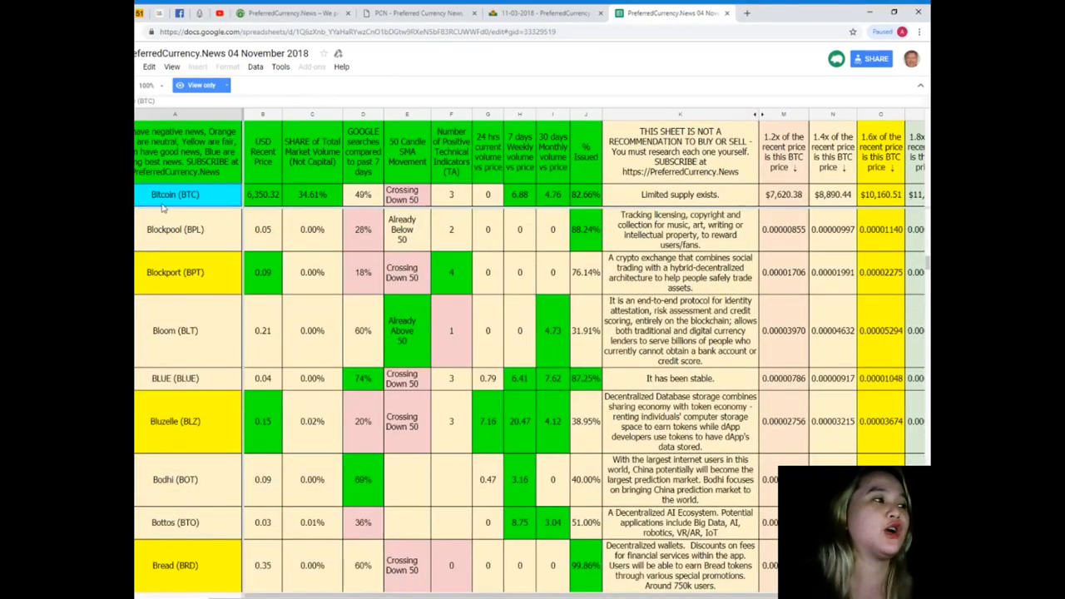
pyautogui.scroll(-3)
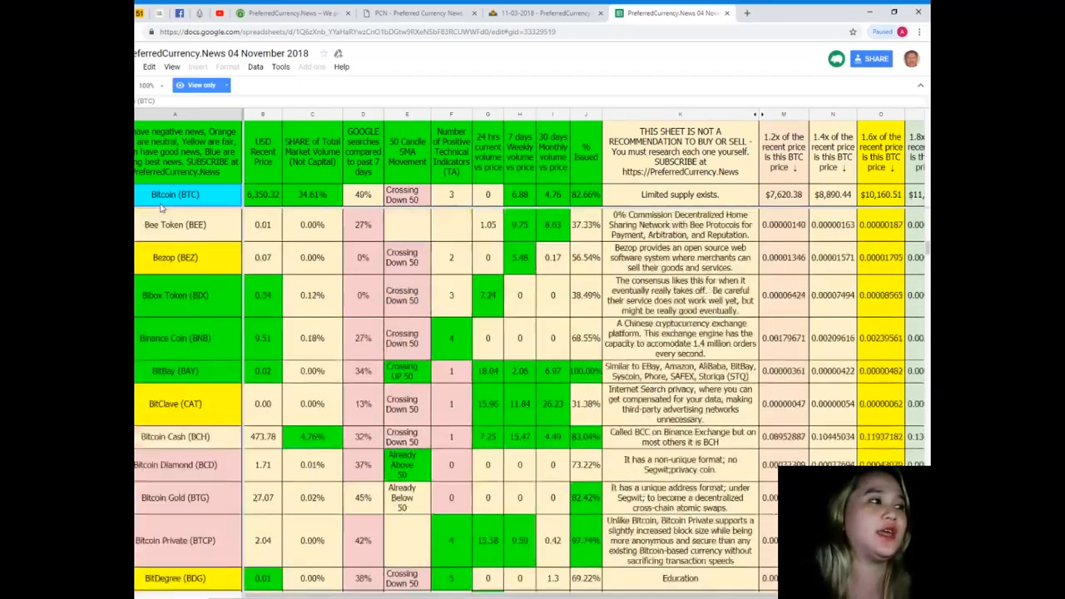
pyautogui.scroll(-3)
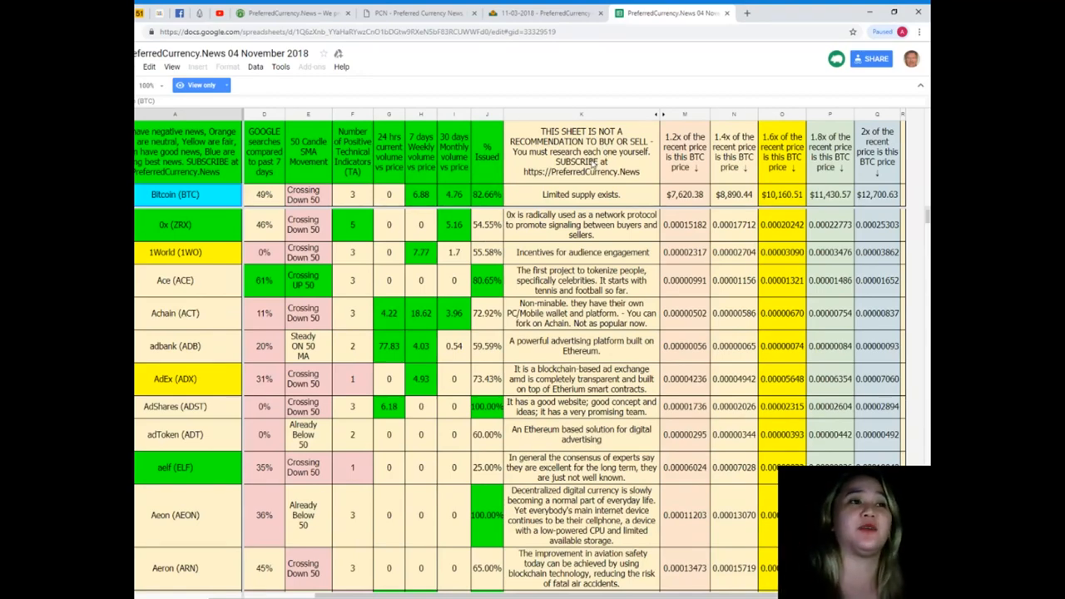
pyautogui.moveTo(585, 167)
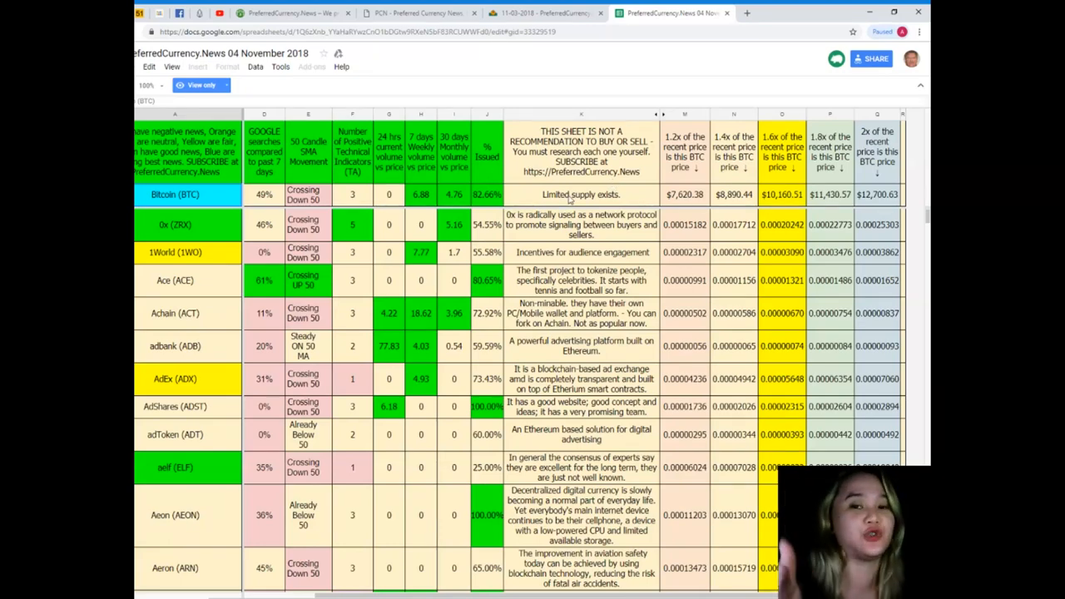
pyautogui.moveTo(811, 199)
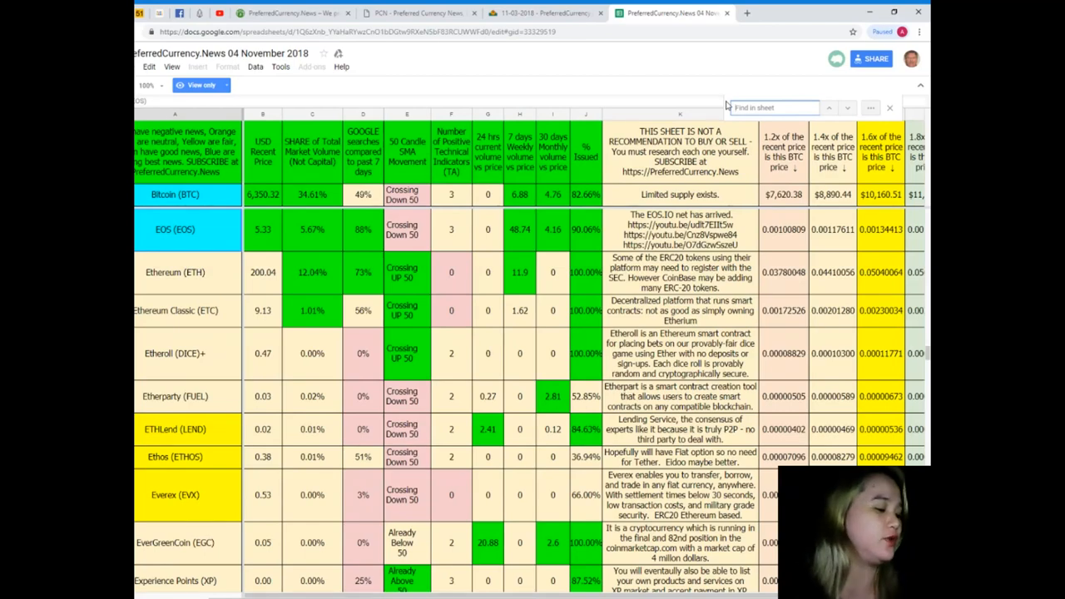
# - Search the sheet for 'DAV' to jump to the DAV Token (DAV) row
pyautogui.write('D')
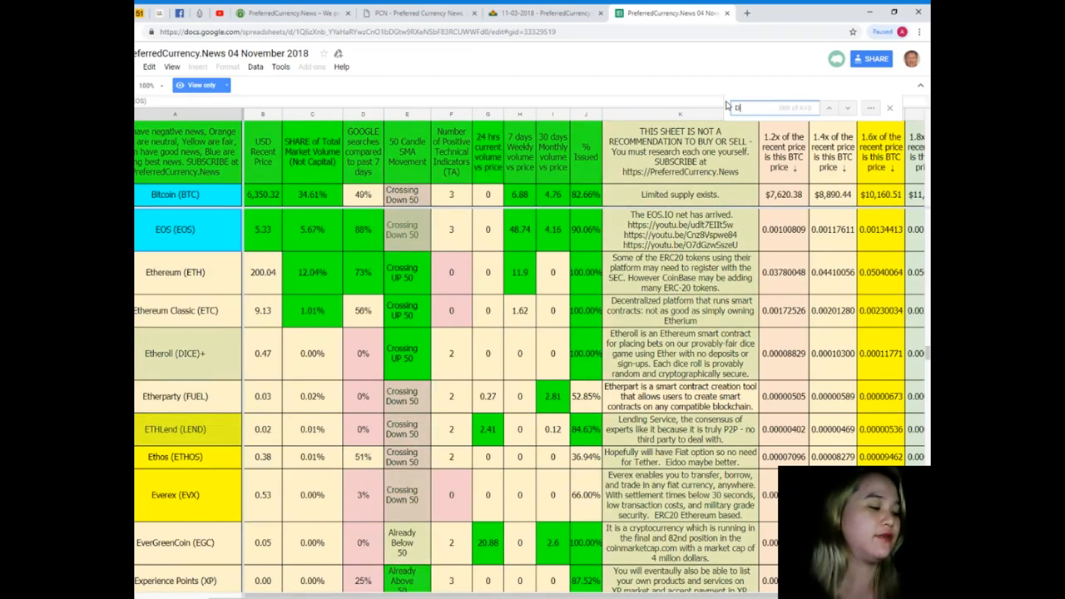
pyautogui.write('AV')
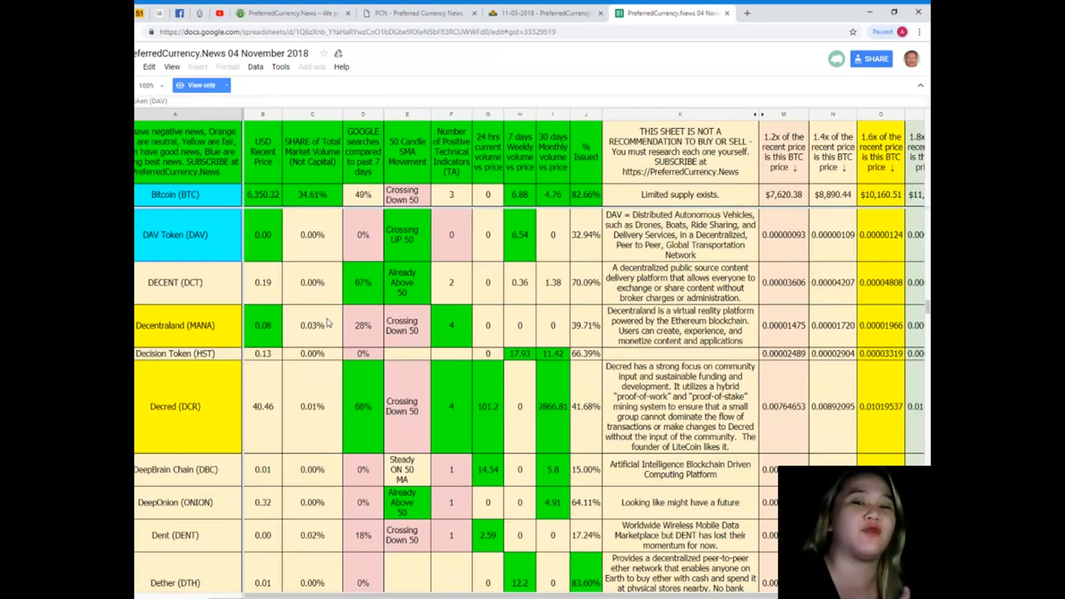
pyautogui.moveTo(287, 323)
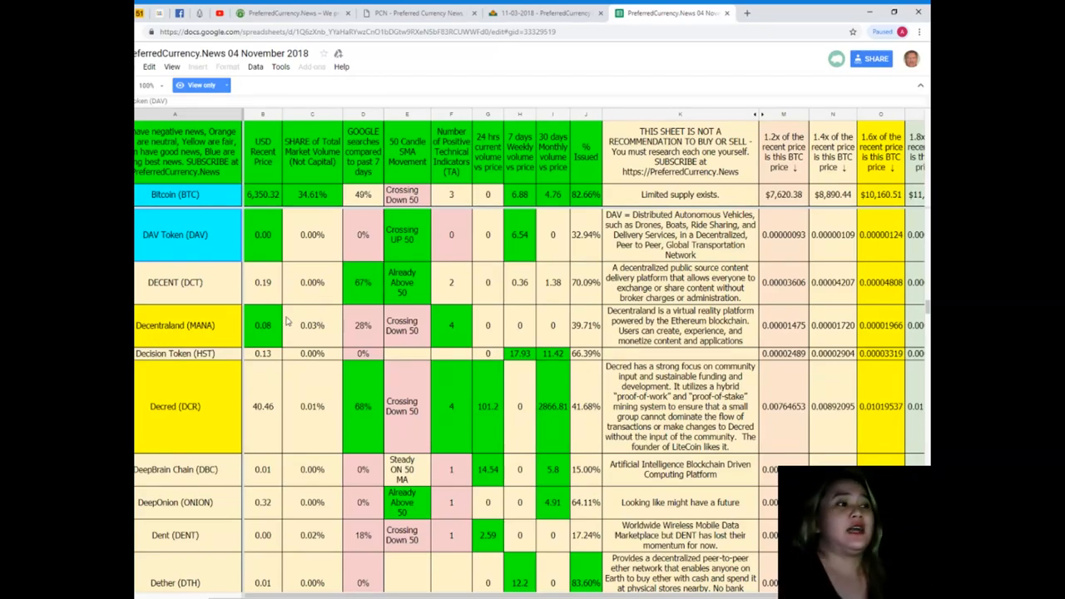
# - Scroll the coin list past the D and E coins to GameCredits, Gas and Golem
pyautogui.scroll(-3)
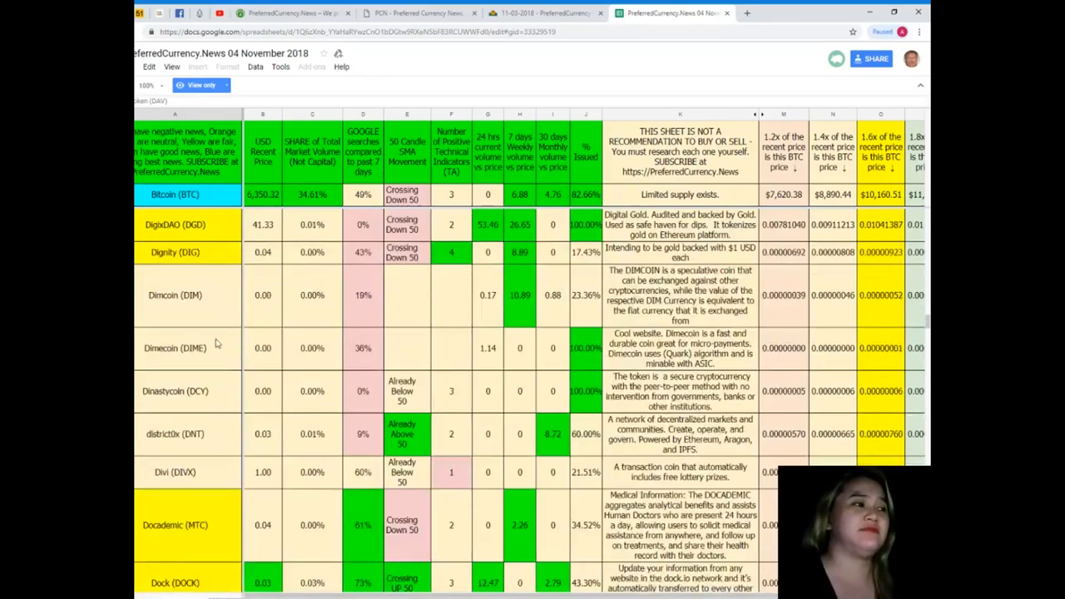
pyautogui.scroll(-3)
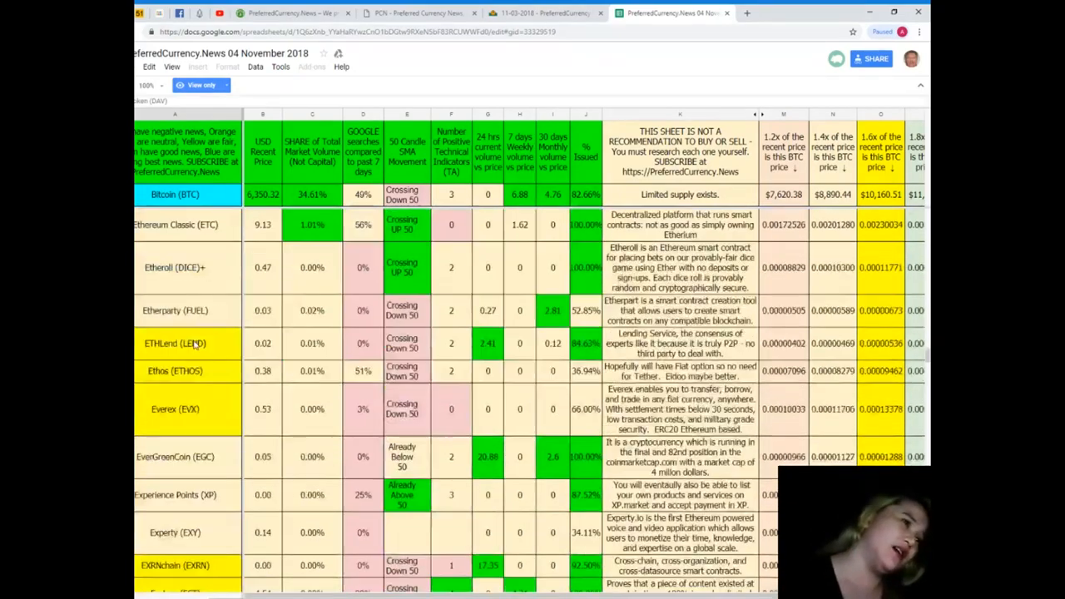
pyautogui.scroll(-3)
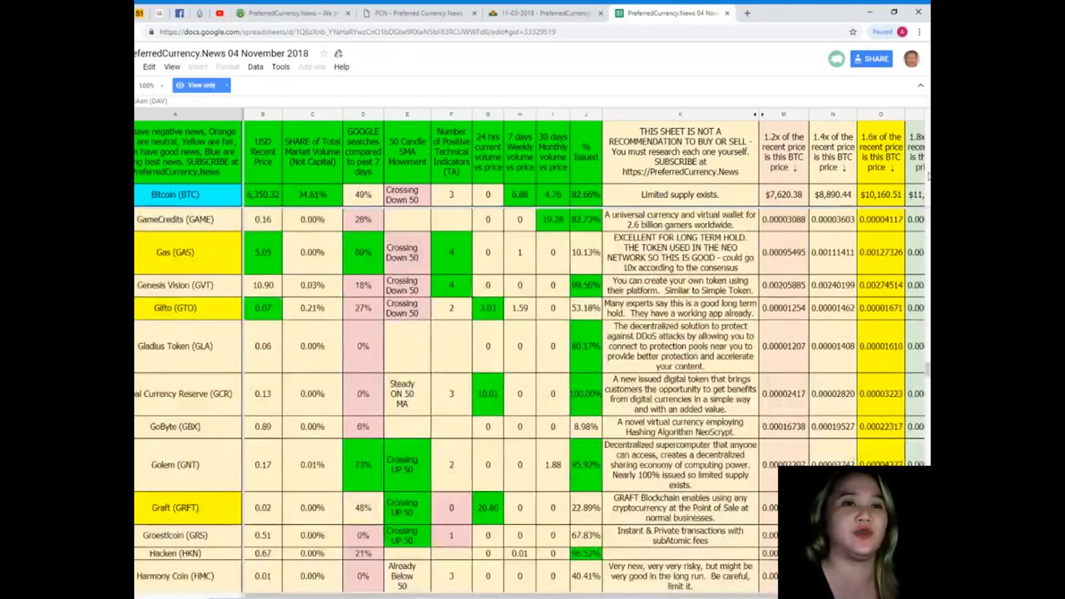
pyautogui.scroll(-3)
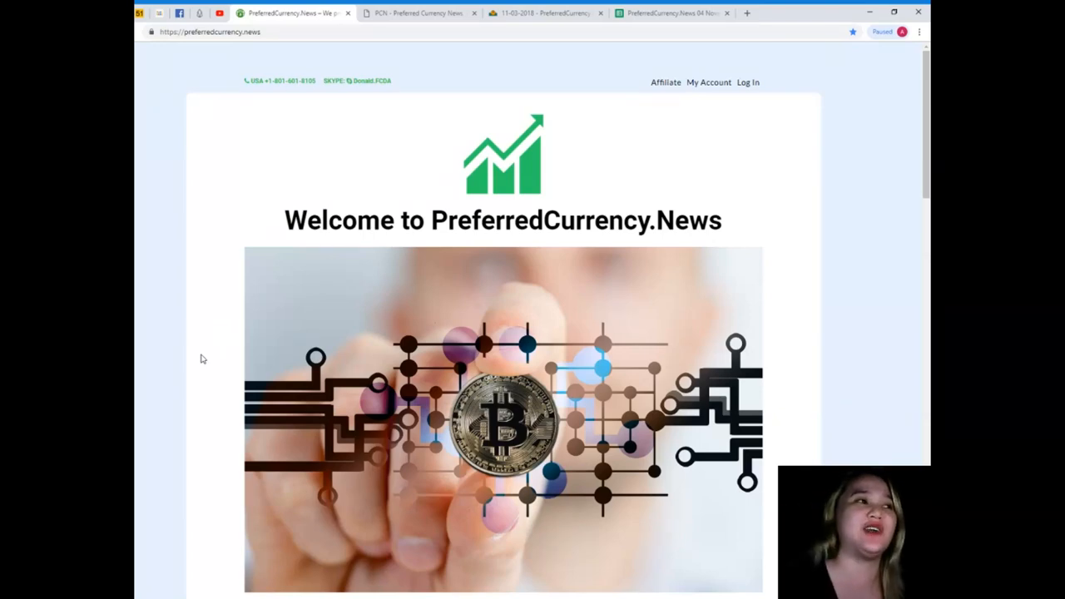
# - Scroll the homepage to the blockchain word cloud and Subscribe Now payment offer
pyautogui.scroll(-3)
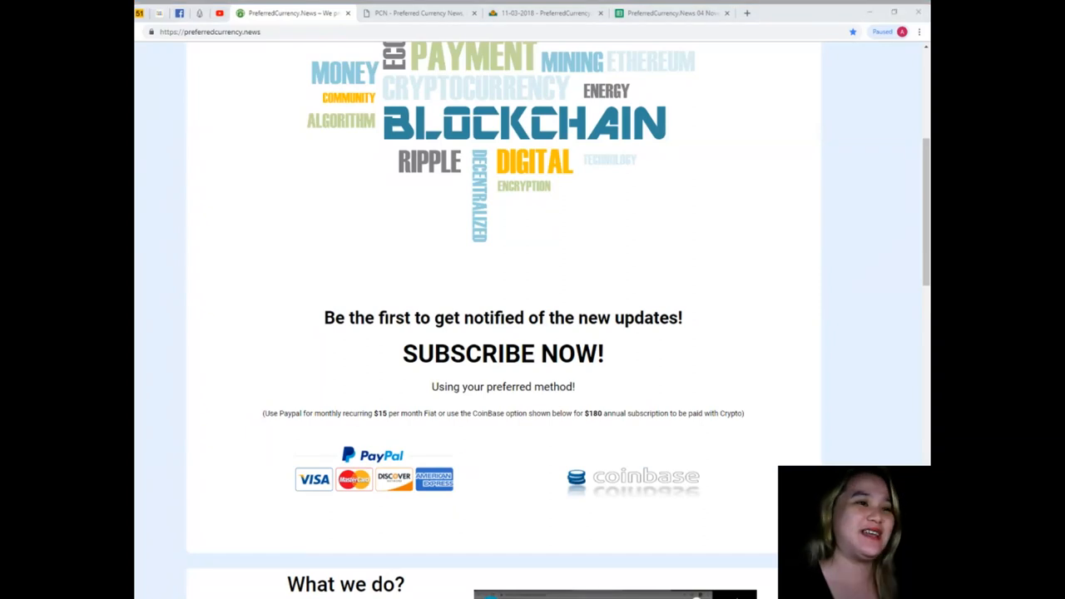
pyautogui.scroll(3)
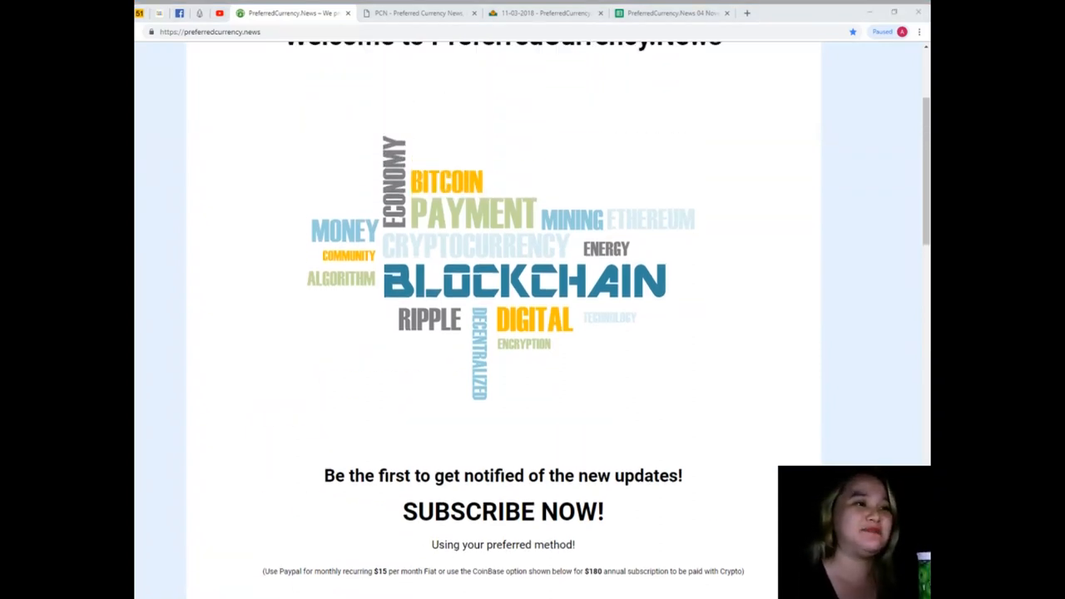